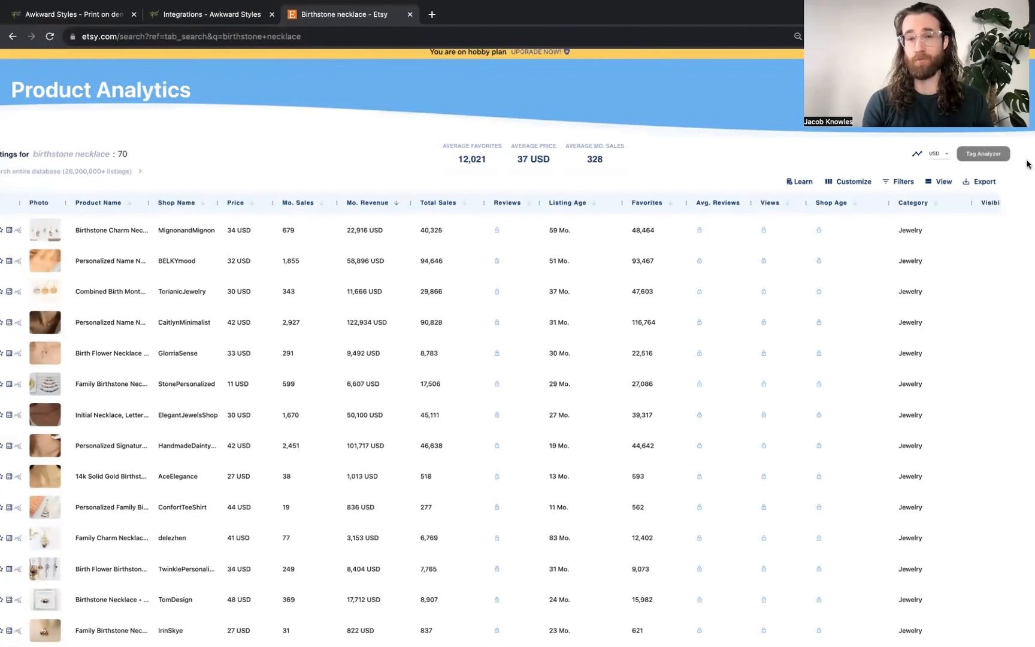
pyautogui.moveTo(709, 184)
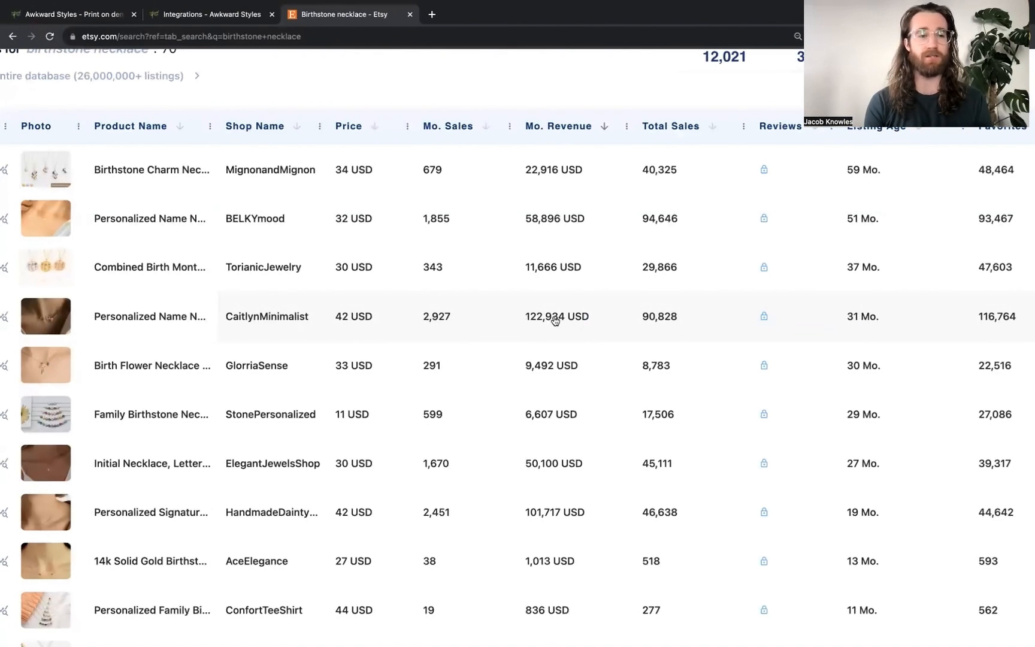
pyautogui.moveTo(55, 271)
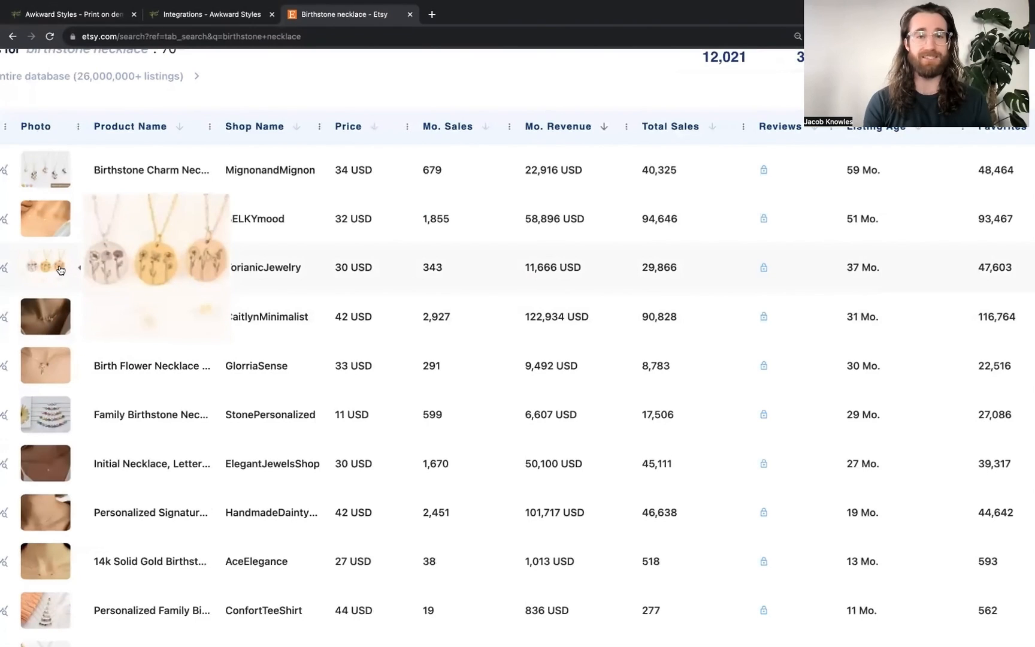
pyautogui.moveTo(95, 255)
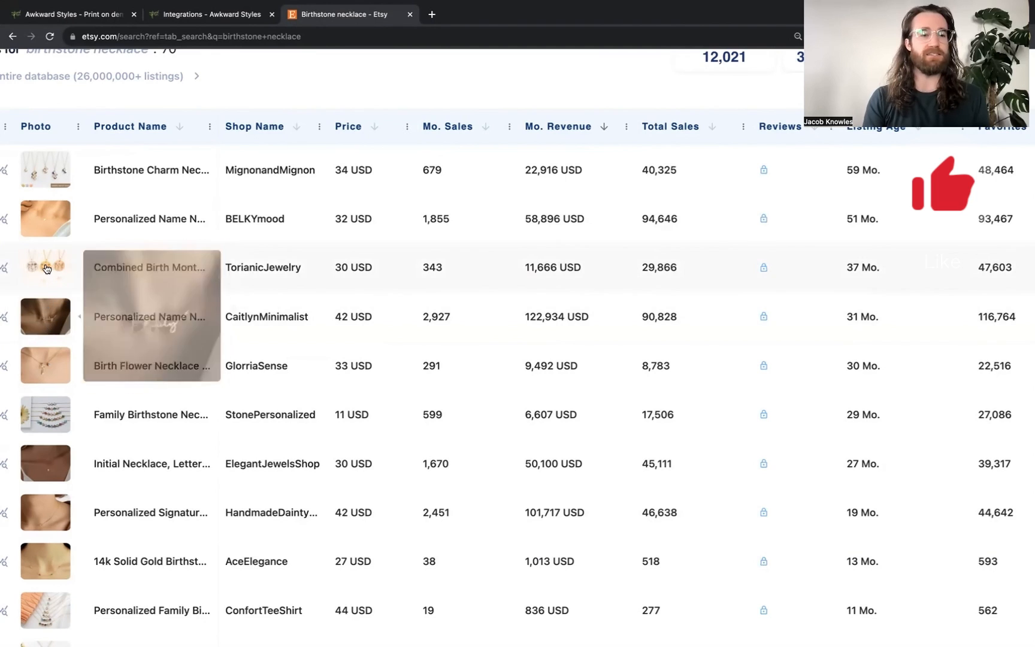
pyautogui.moveTo(484, 304)
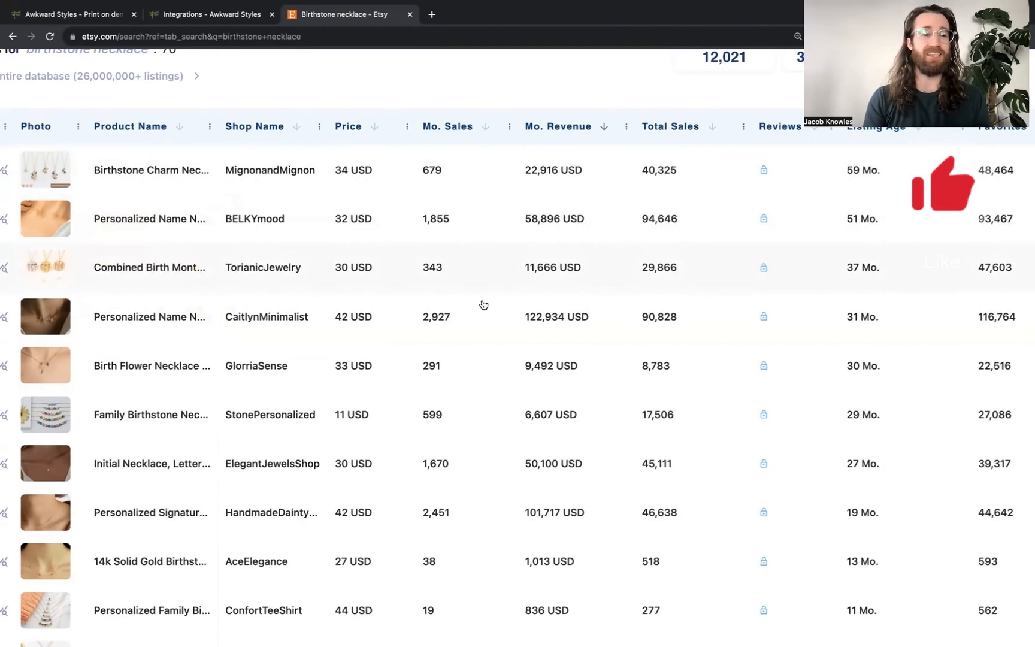
pyautogui.moveTo(535, 335)
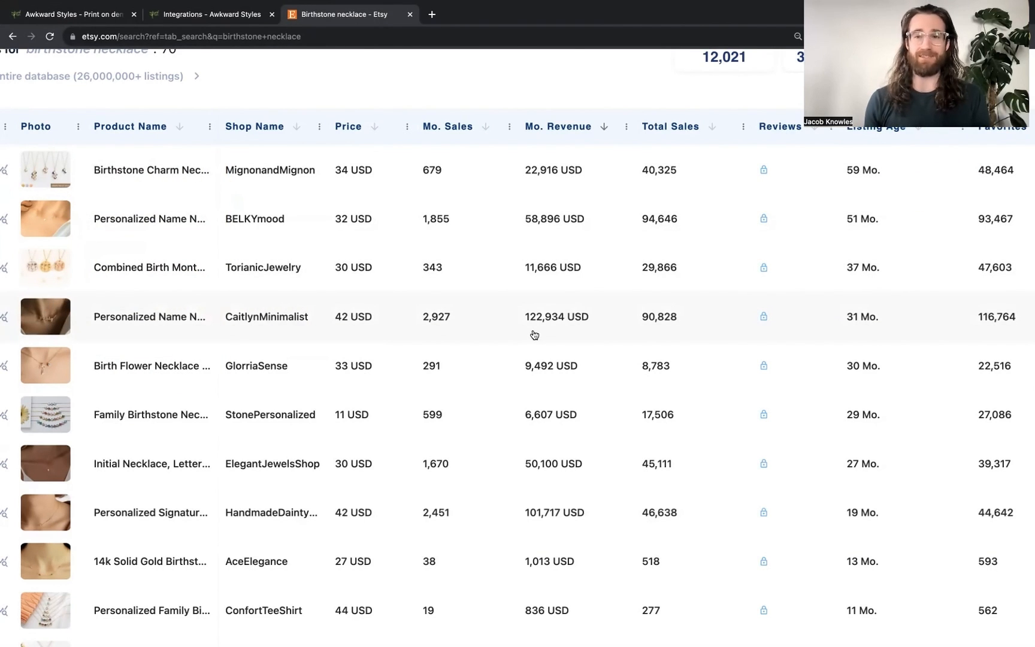
pyautogui.moveTo(499, 335)
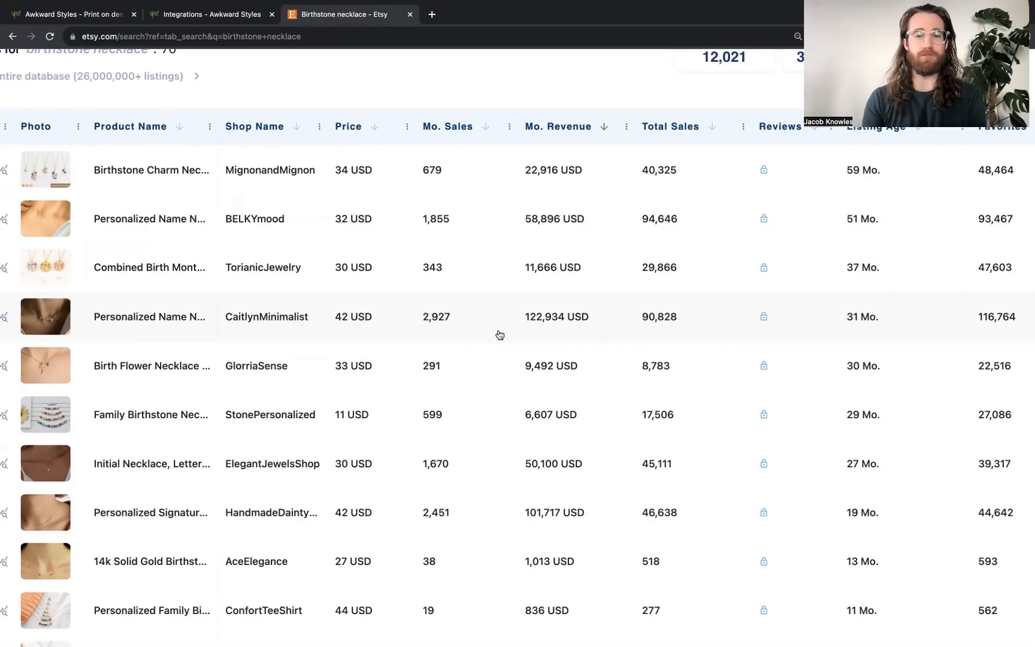
# Step: Switch to Awkward Styles and show the store integrations page for Shopify, Etsy and WooCommerce
pyautogui.click(72, 15)
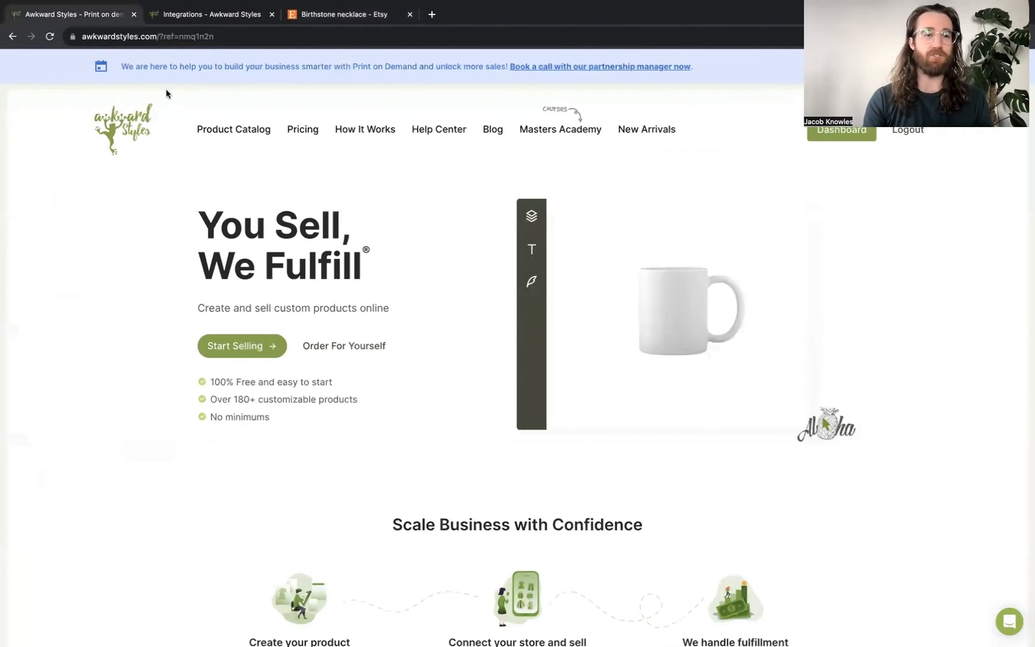
pyautogui.click(211, 14)
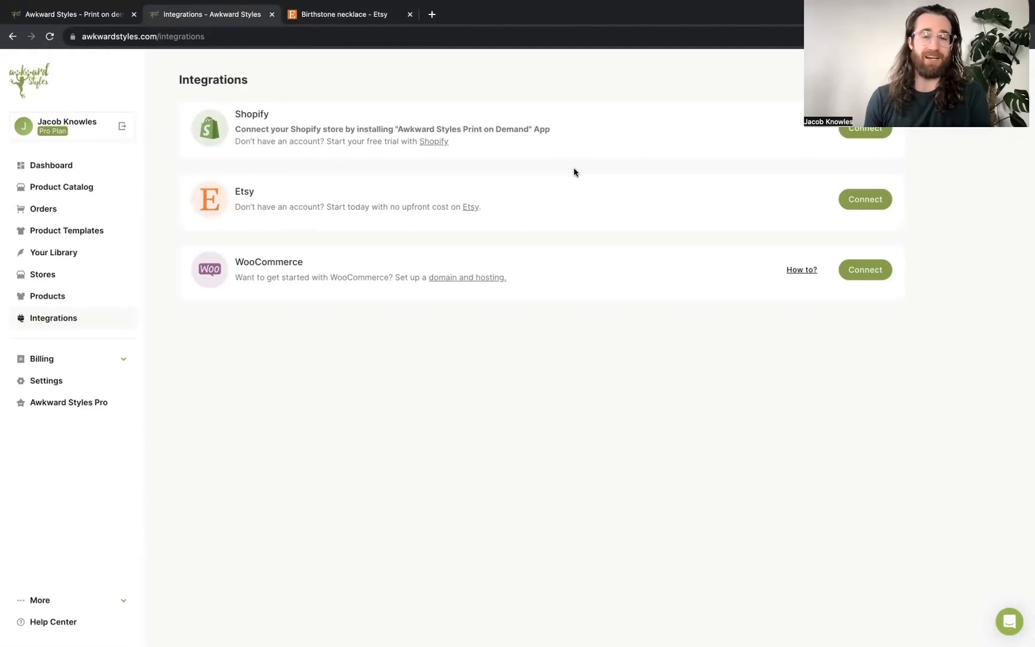
# Step: Browse the product catalog down to the Jewelry category card
pyautogui.click(61, 187)
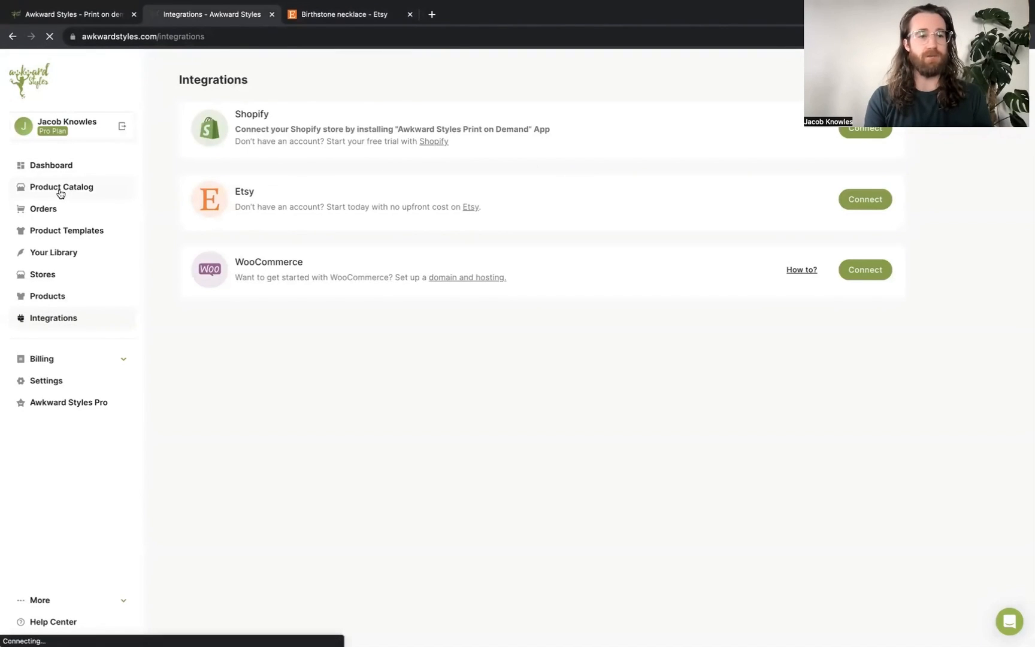
pyautogui.click(60, 187)
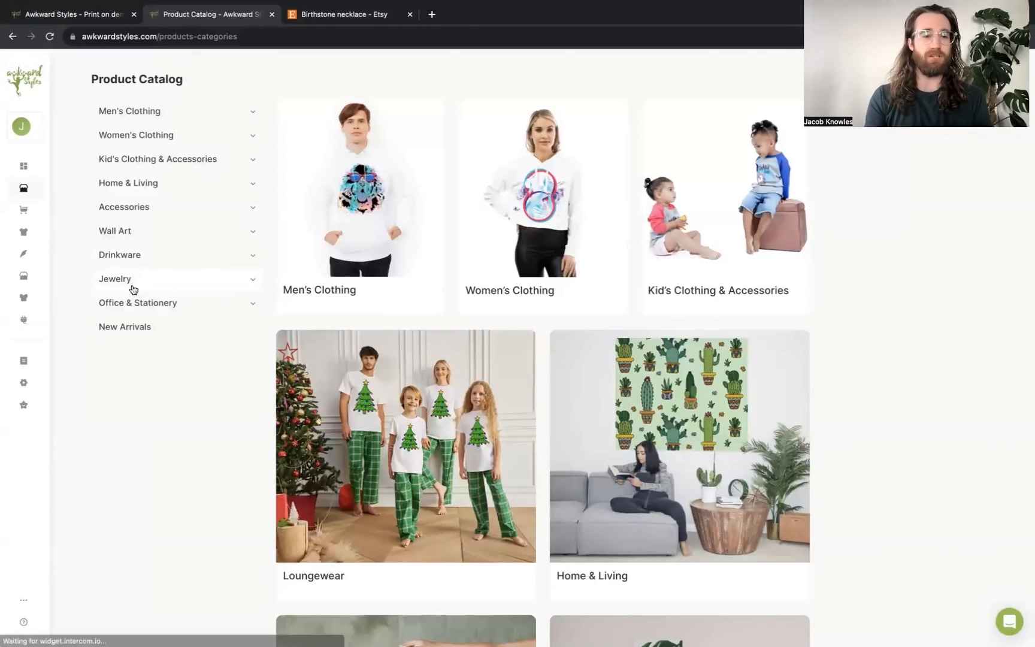
pyautogui.scroll(-3)
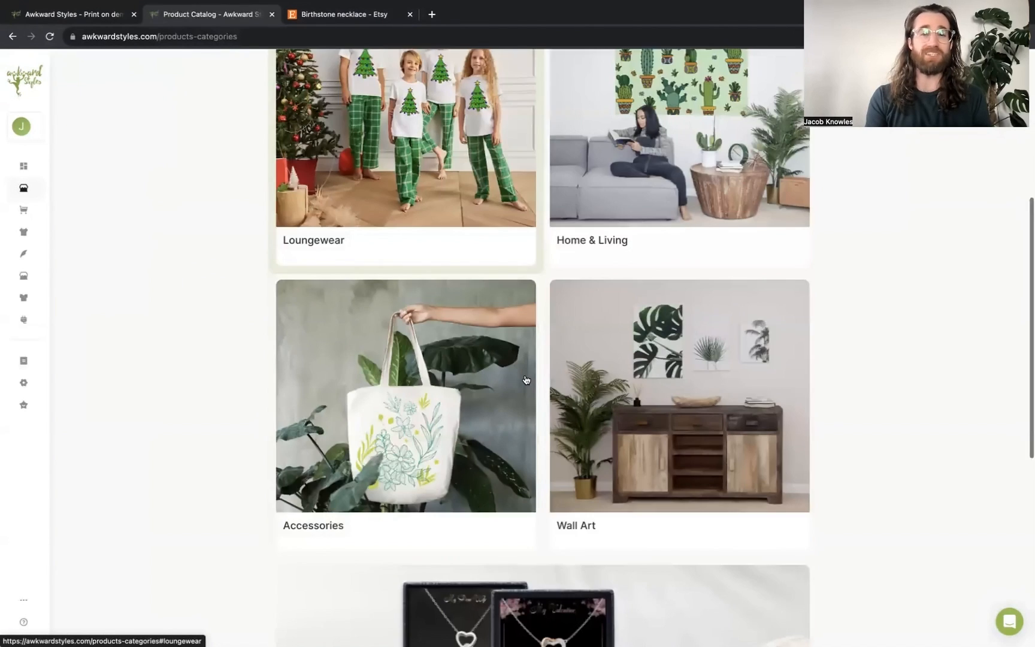
pyautogui.scroll(-3)
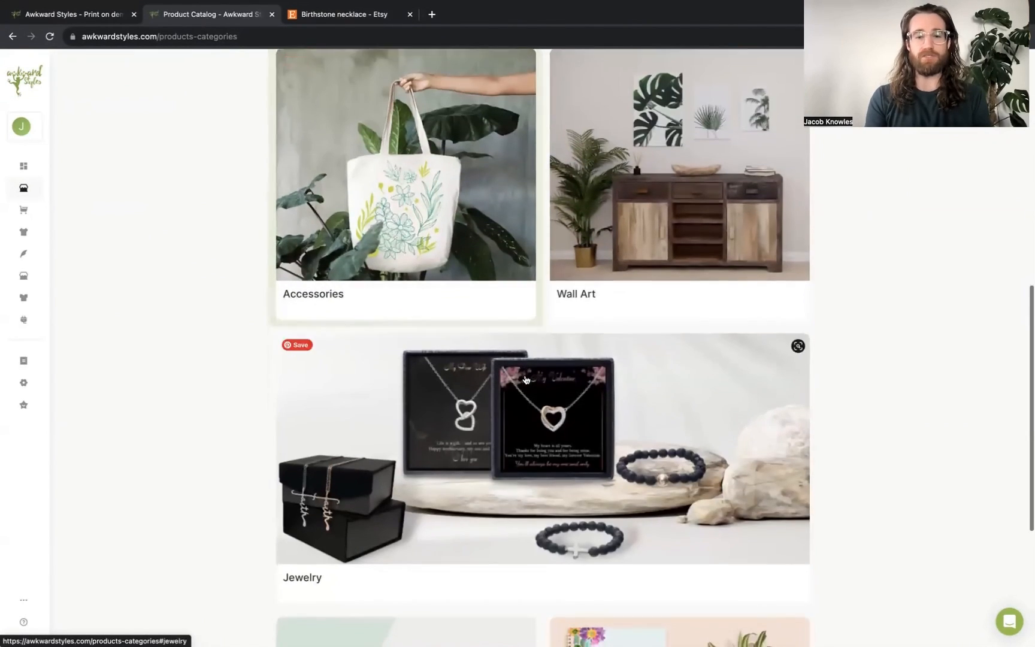
pyautogui.scroll(3)
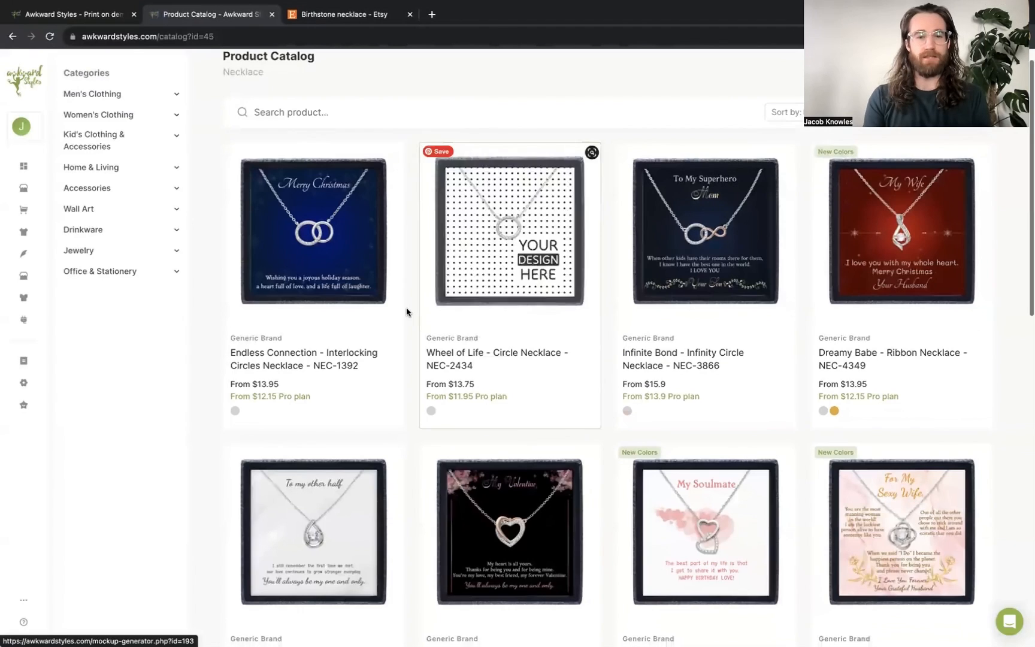
# Step: Scroll through the necklace catalog past cross, initial letter, birthstone and BFF heart designs
pyautogui.scroll(-3)
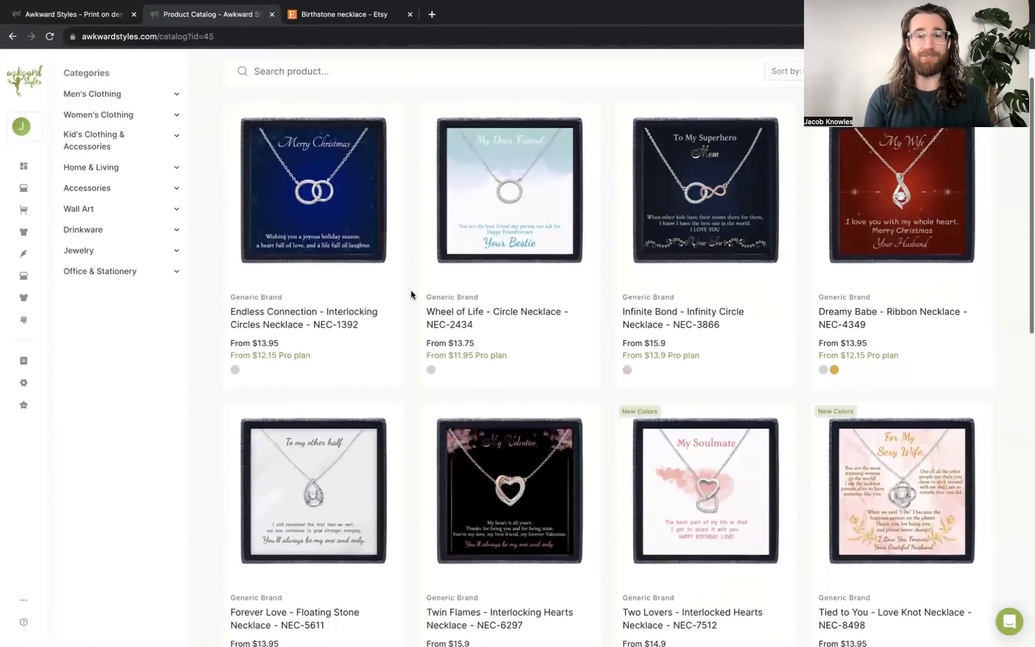
pyautogui.scroll(-3)
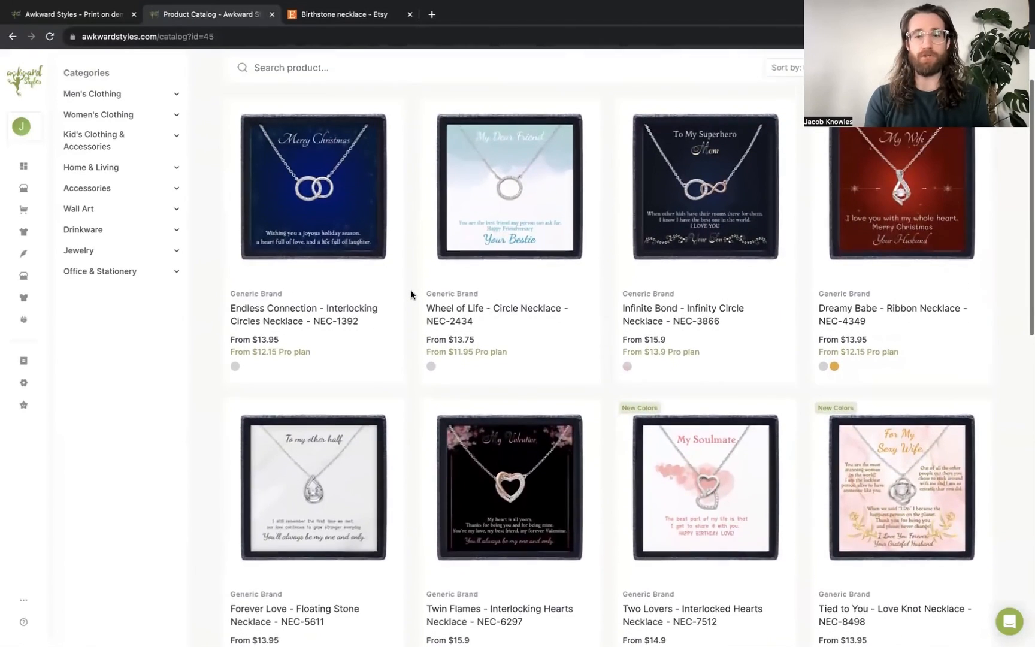
pyautogui.scroll(-3)
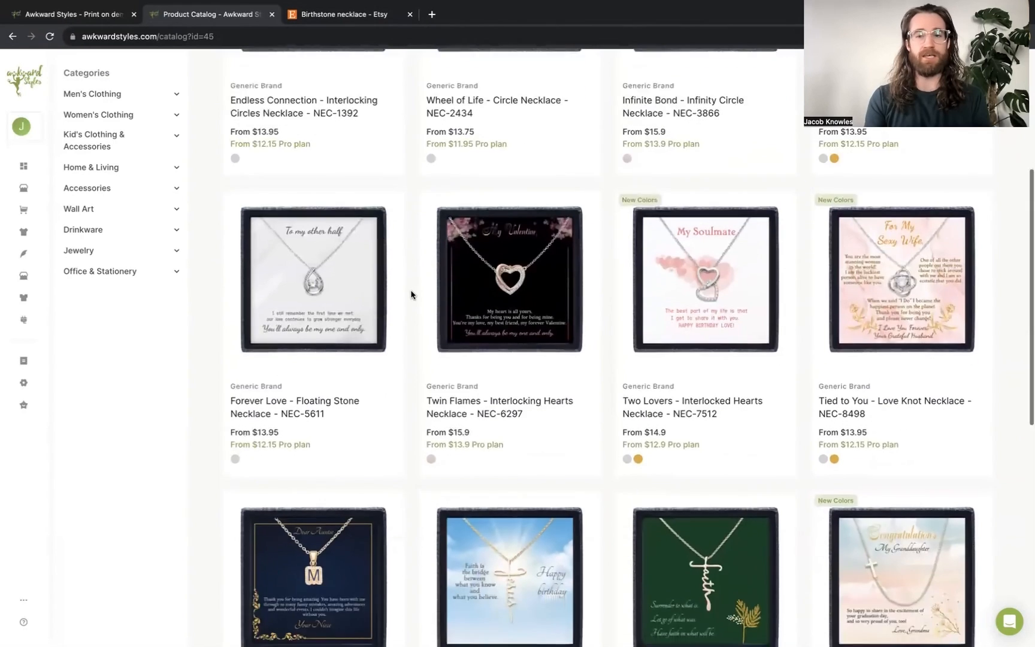
pyautogui.scroll(-3)
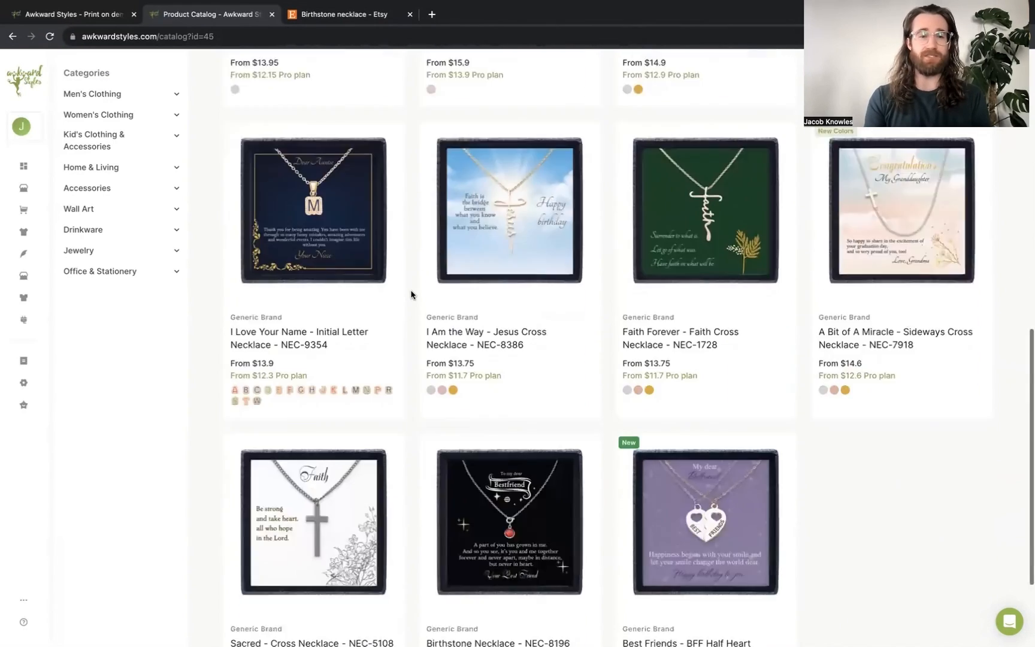
pyautogui.scroll(-3)
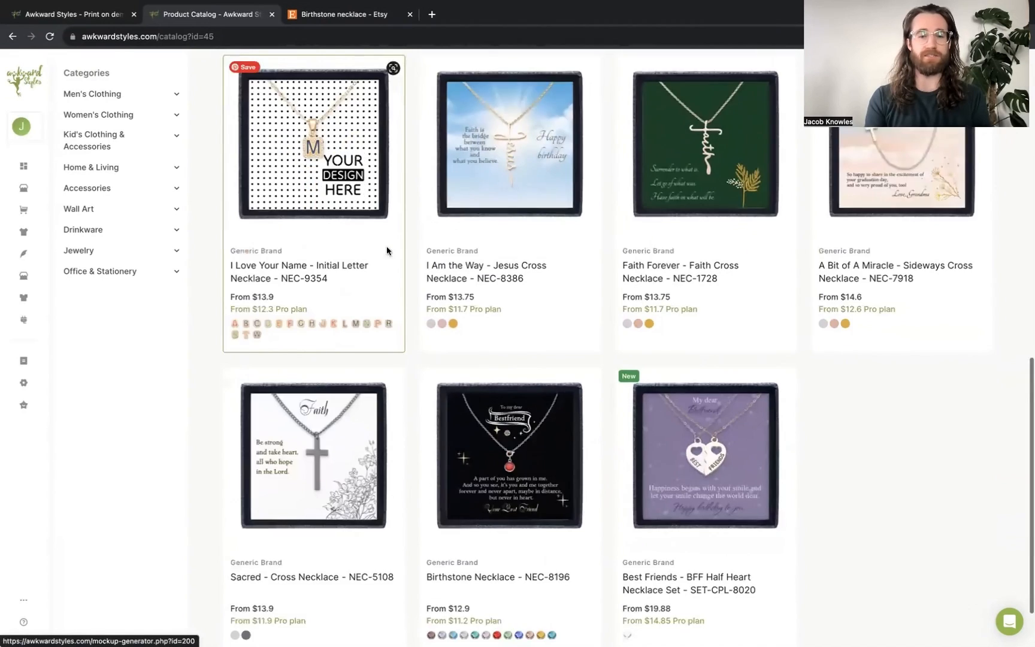
pyautogui.scroll(-3)
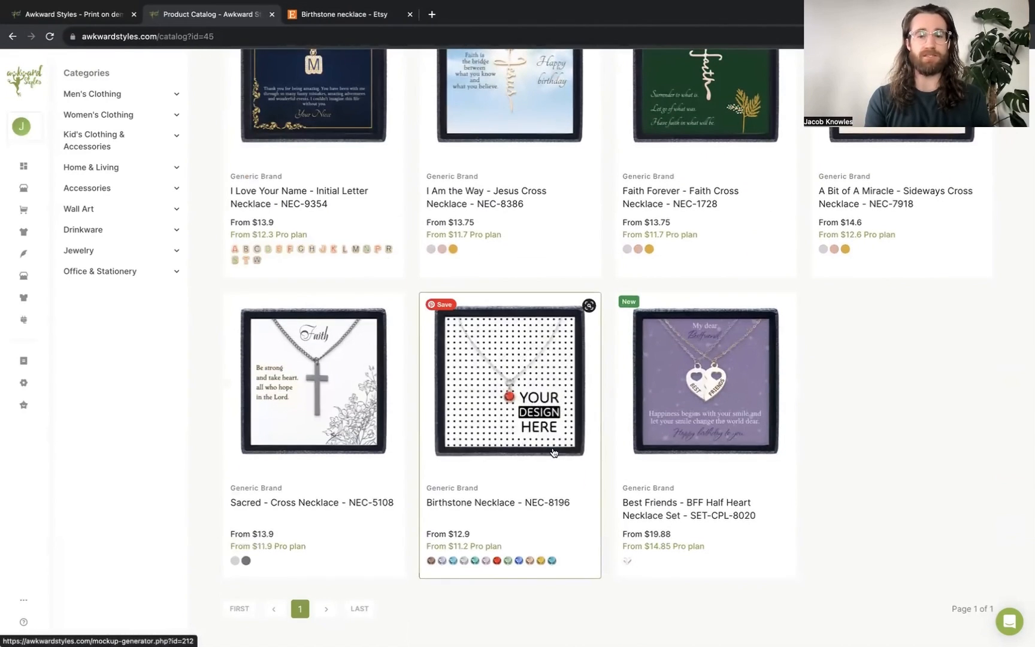
pyautogui.scroll(3)
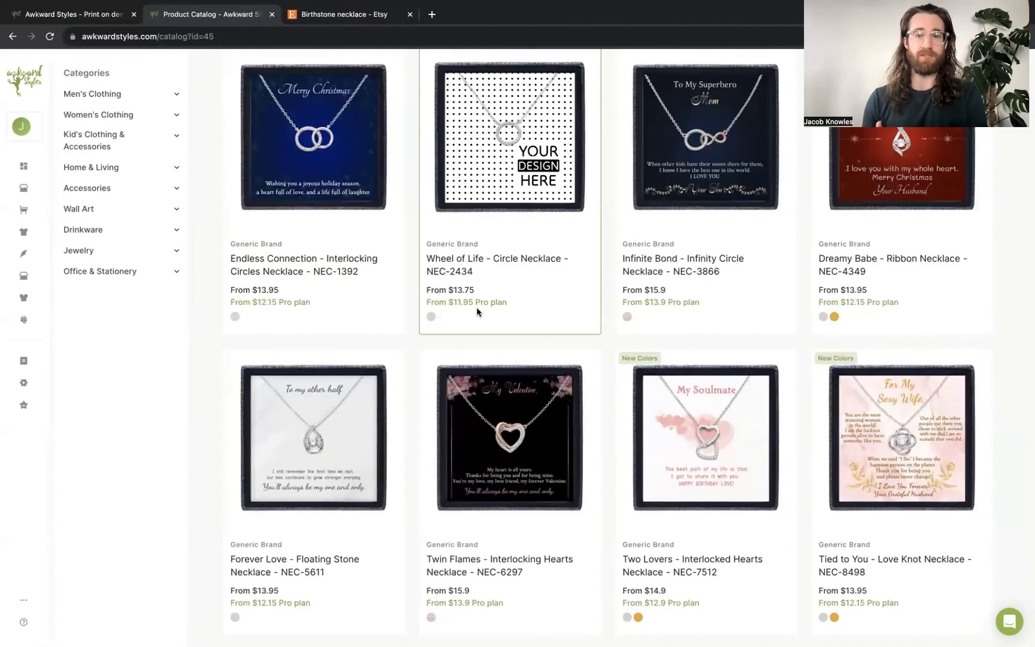
pyautogui.scroll(-3)
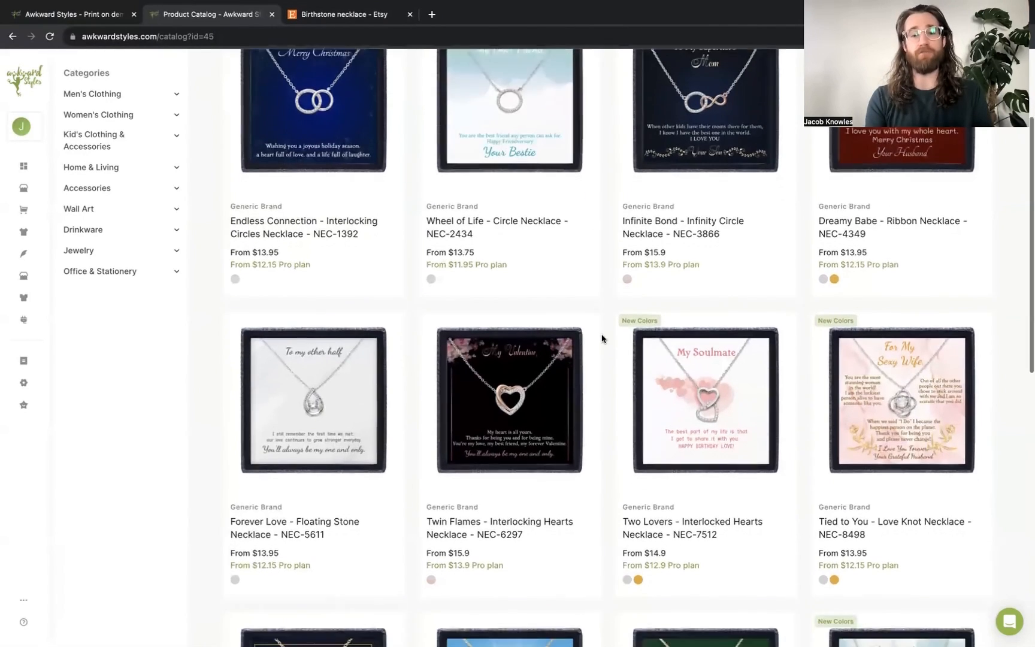
pyautogui.scroll(-3)
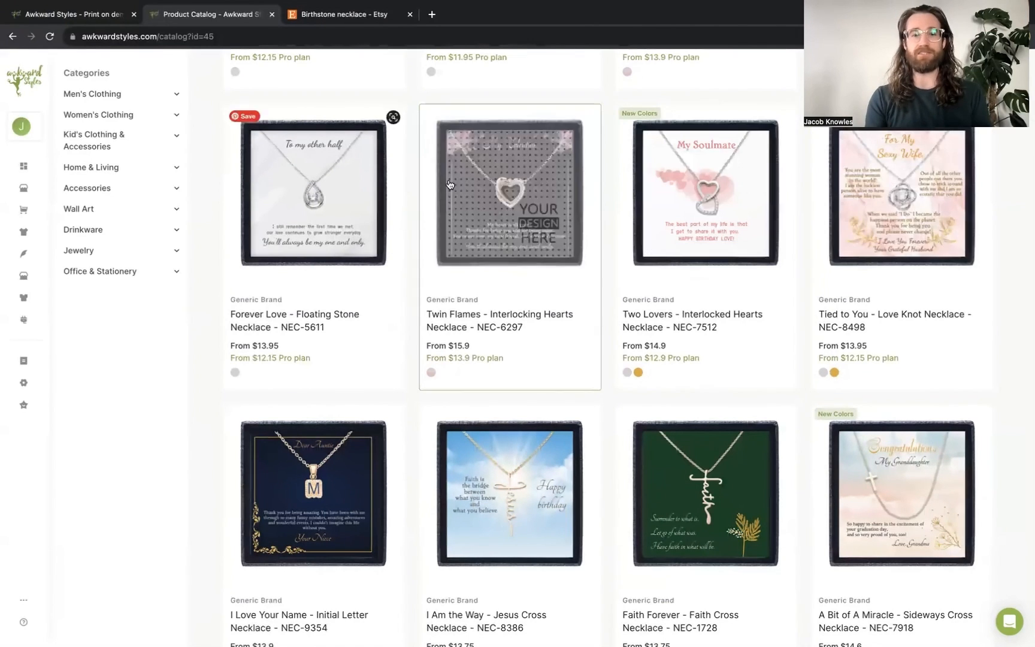
pyautogui.scroll(-3)
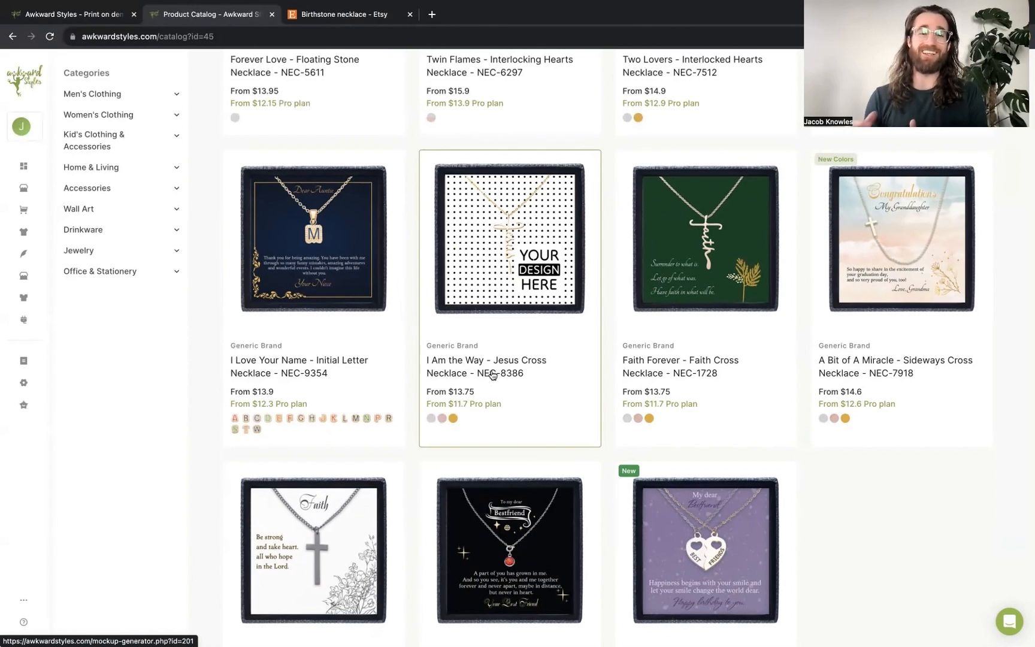
pyautogui.moveTo(366, 334)
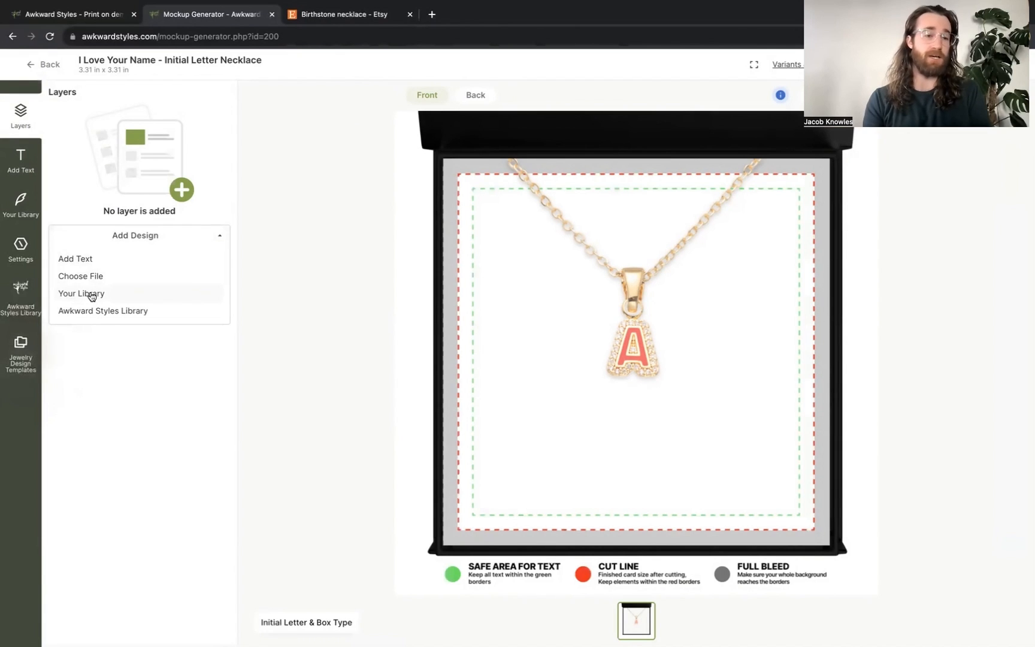
pyautogui.moveTo(77, 276)
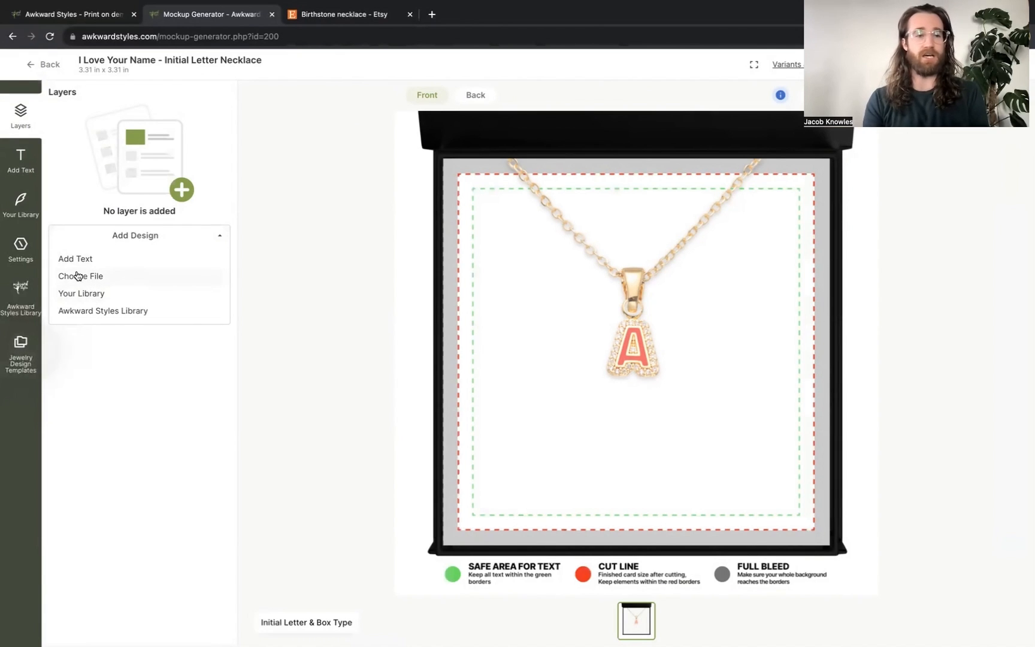
pyautogui.moveTo(83, 293)
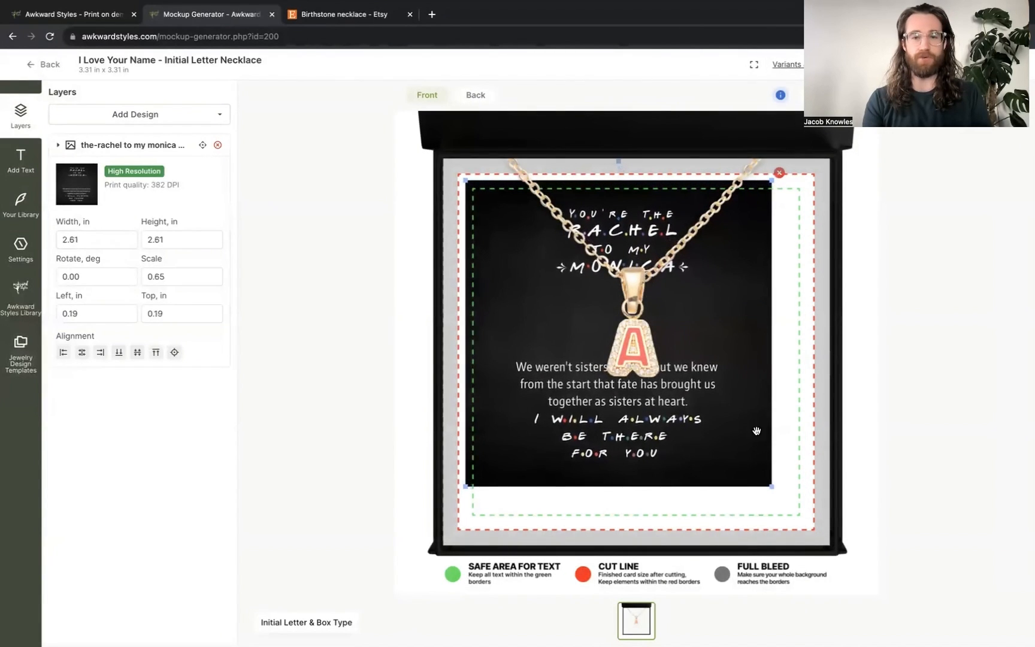
# Step: Resize the Rachel-to-my-Monica card design out to the red bleed lines
pyautogui.moveTo(773, 487); pyautogui.dragTo(813, 525)
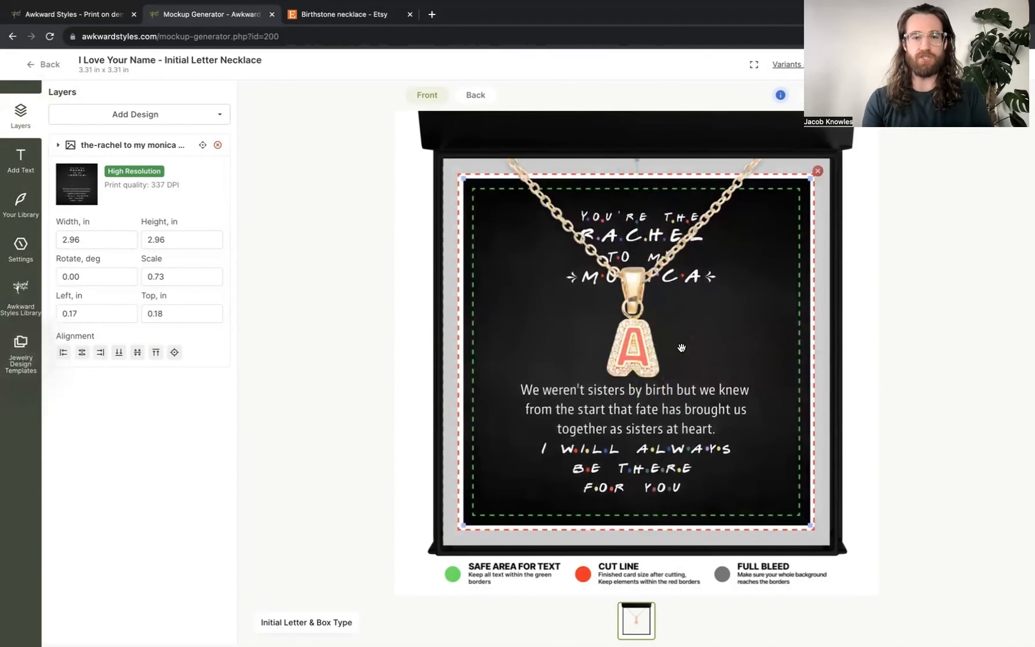
pyautogui.moveTo(798, 537)
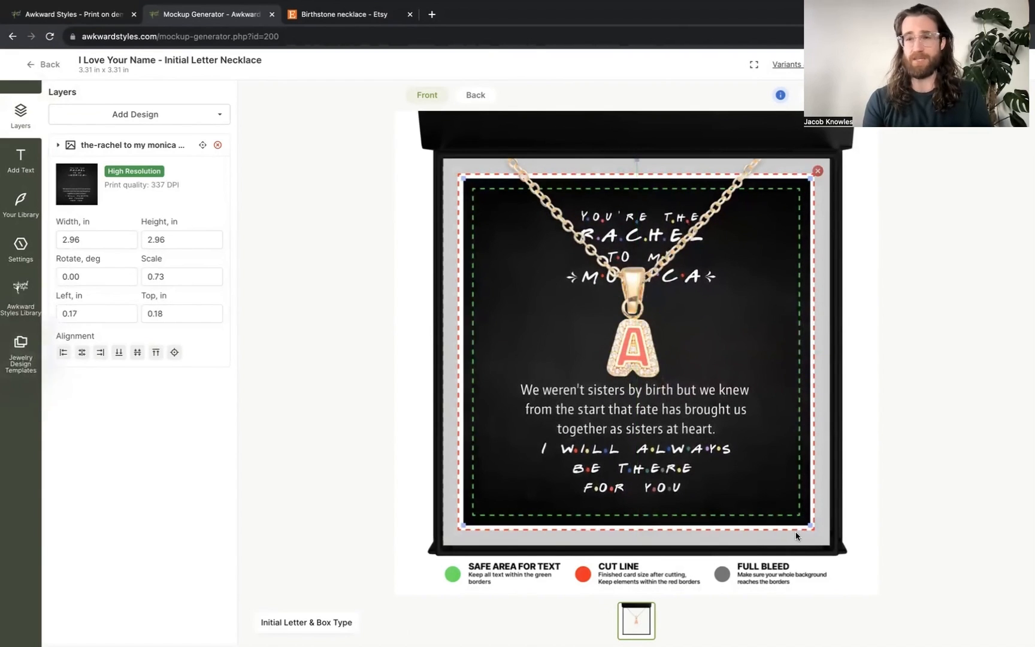
pyautogui.moveTo(631, 218)
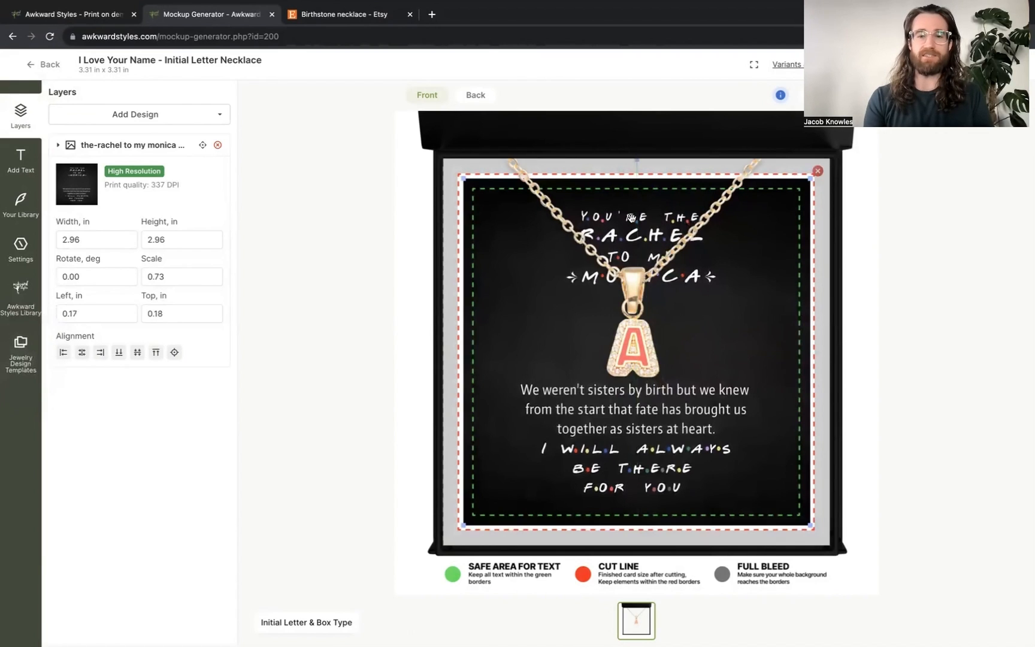
pyautogui.moveTo(652, 276)
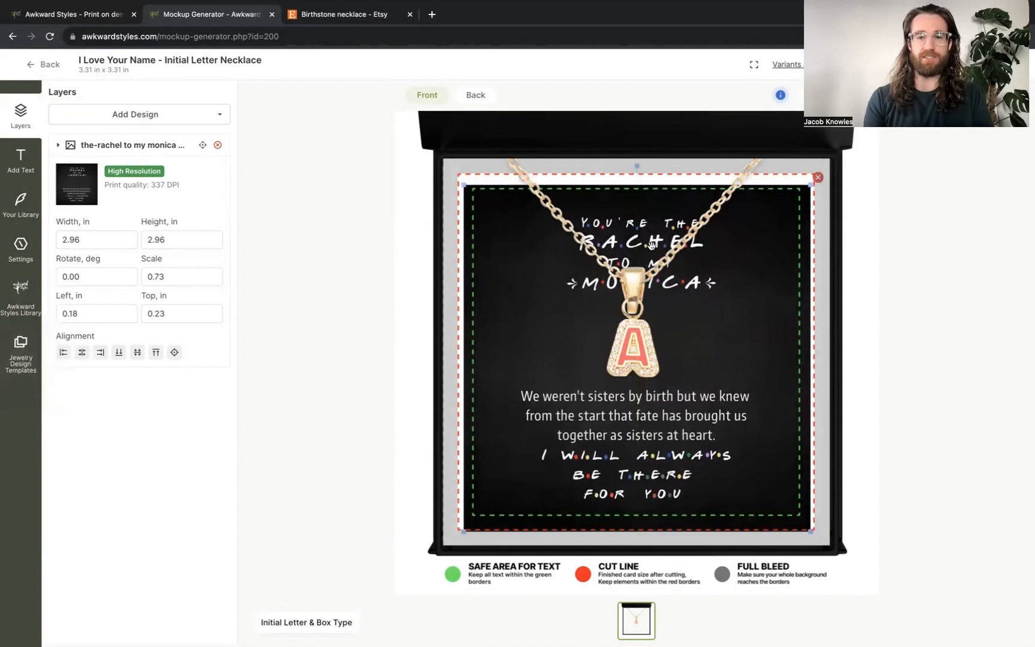
pyautogui.moveTo(650, 219)
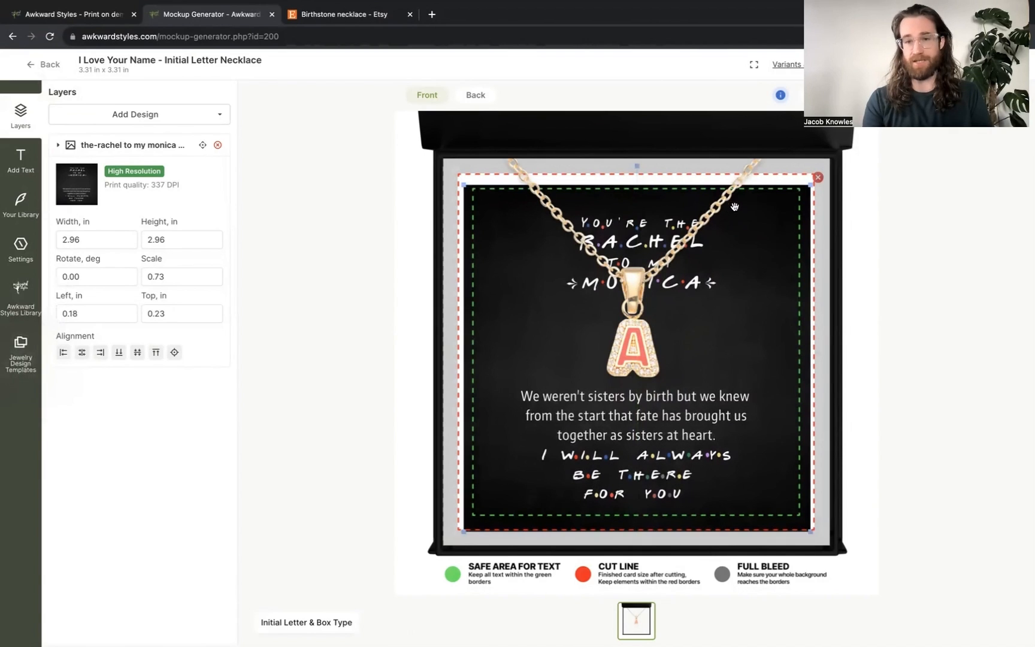
pyautogui.moveTo(546, 336)
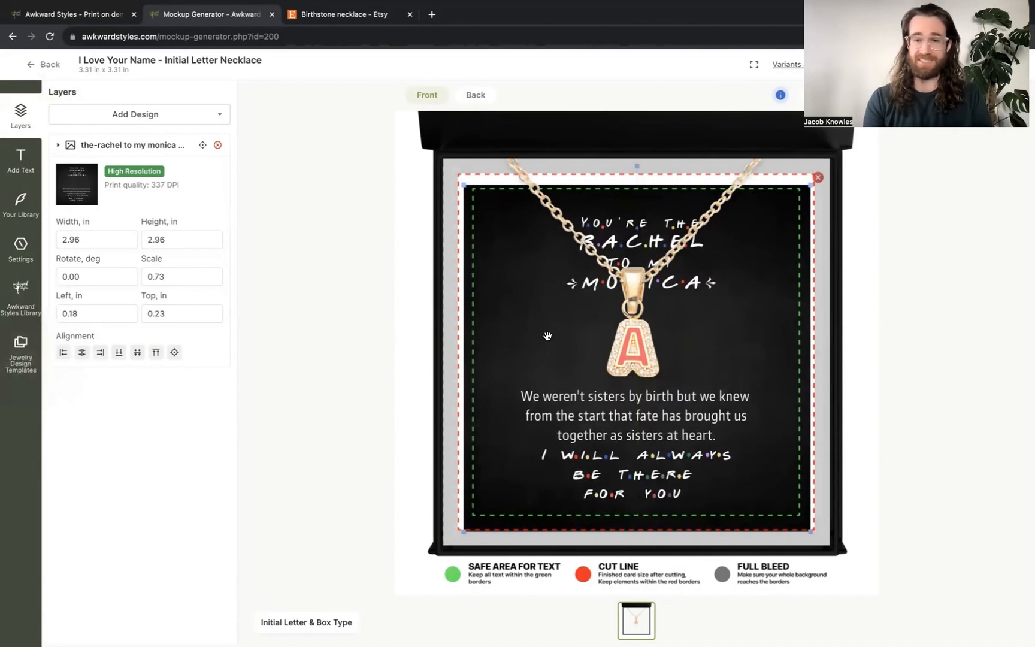
pyautogui.moveTo(646, 264)
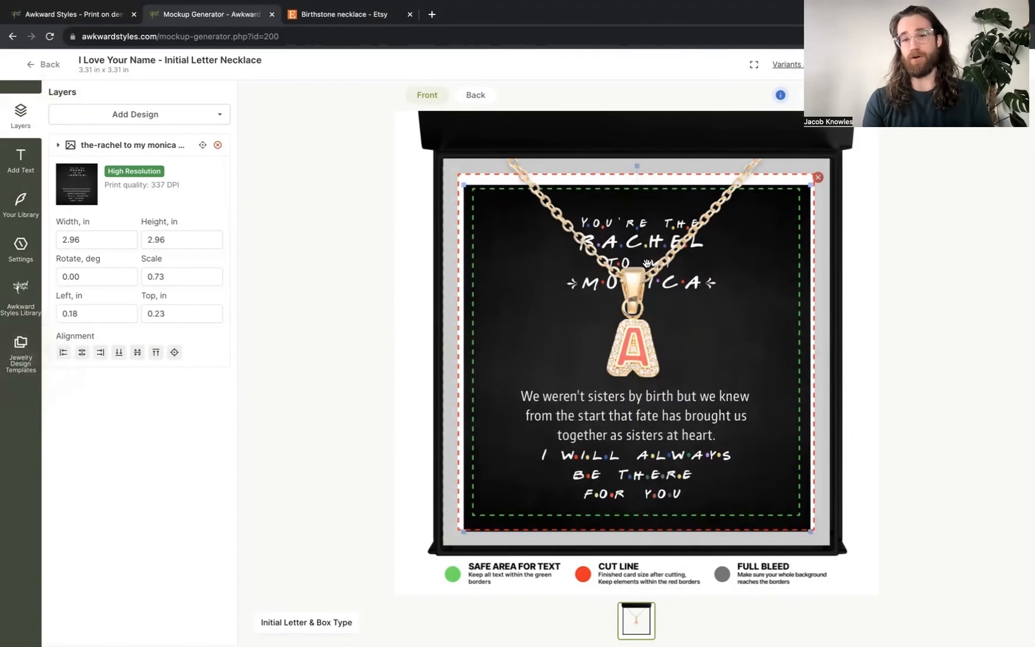
pyautogui.moveTo(553, 213)
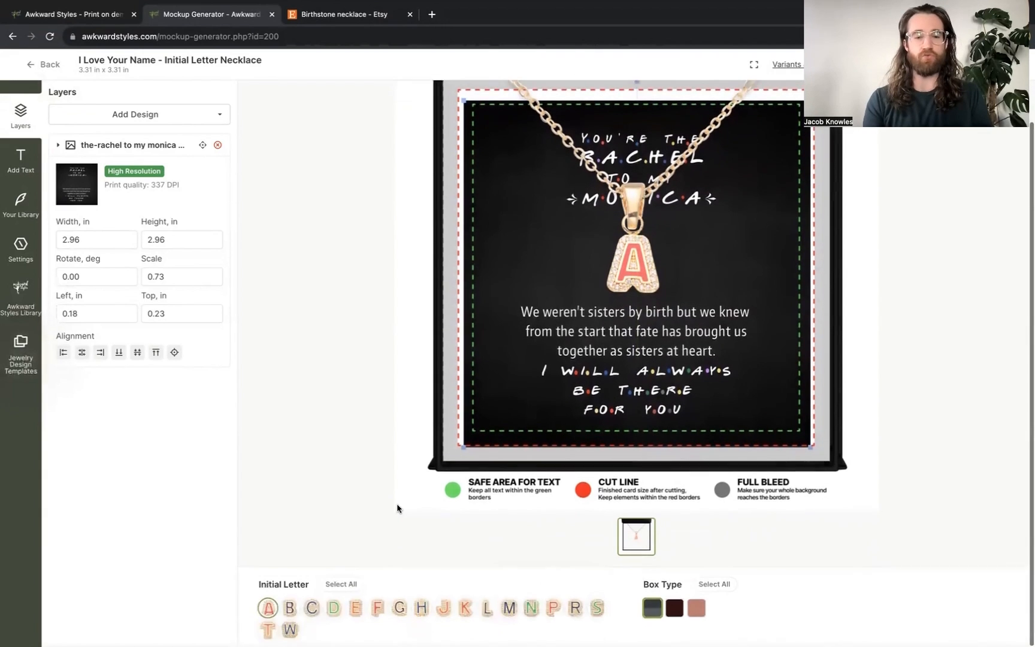
pyautogui.click(340, 585)
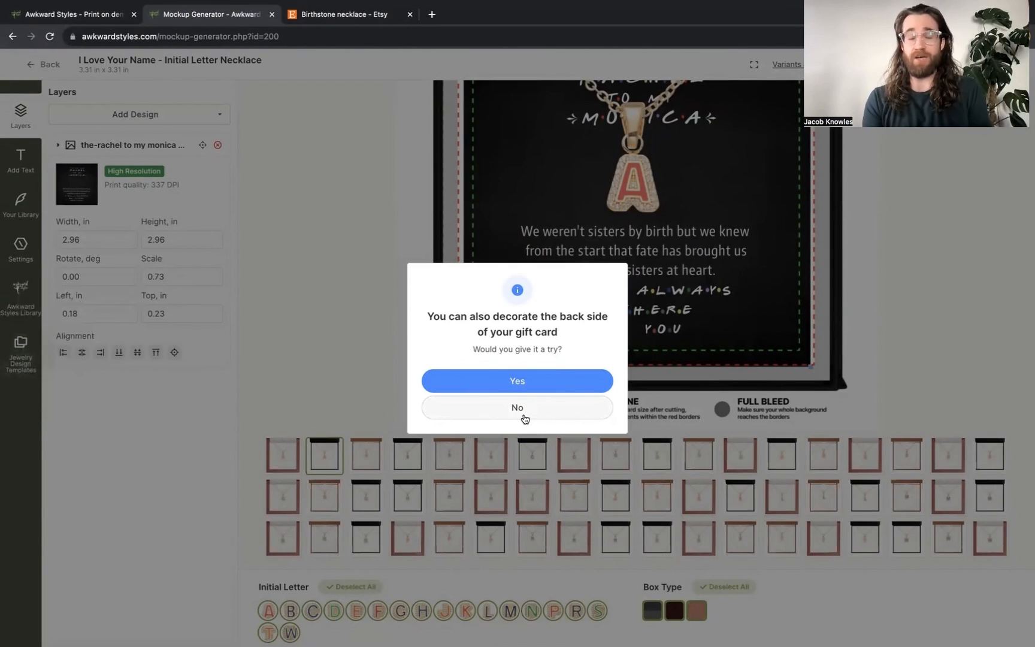
# Step: Decline decorating the gift card's back side, keeping the full variant mockup grid
pyautogui.click(518, 407)
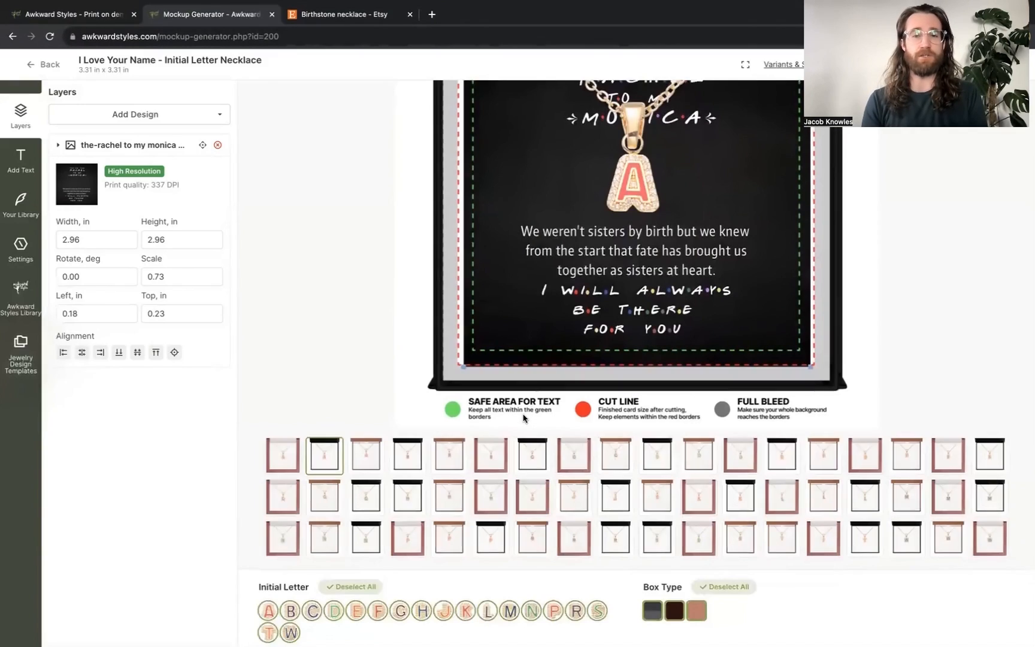
pyautogui.moveTo(609, 221)
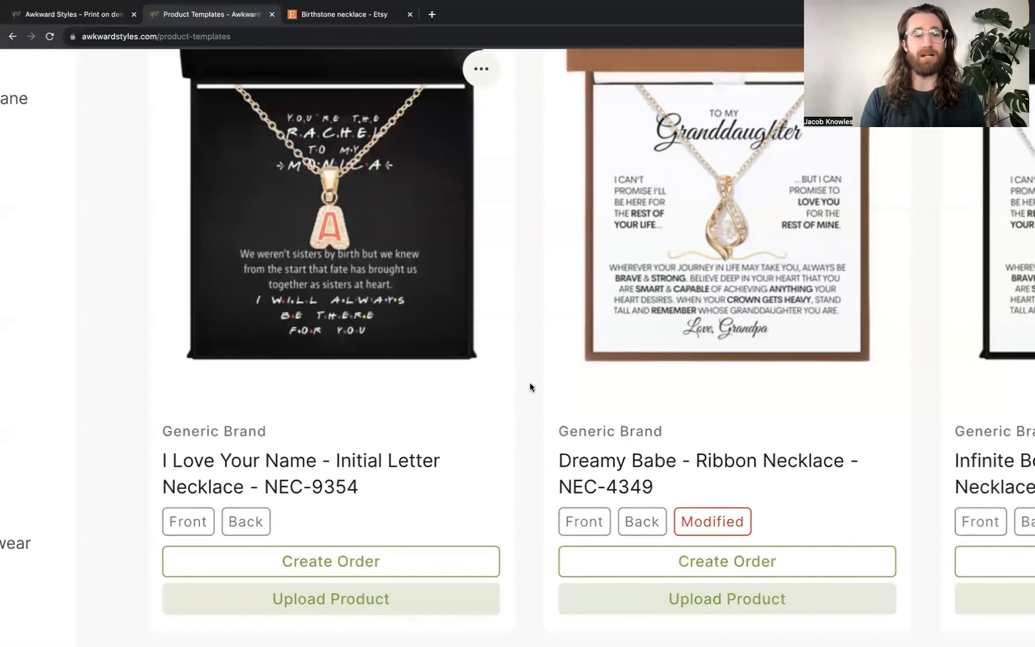
pyautogui.moveTo(494, 442)
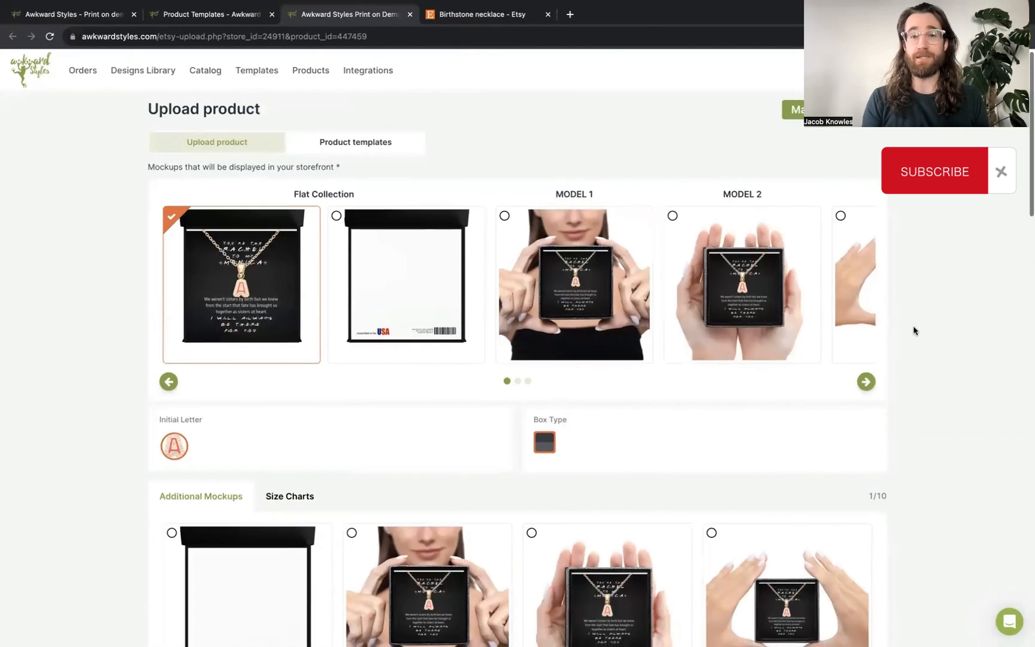
pyautogui.scroll(-3)
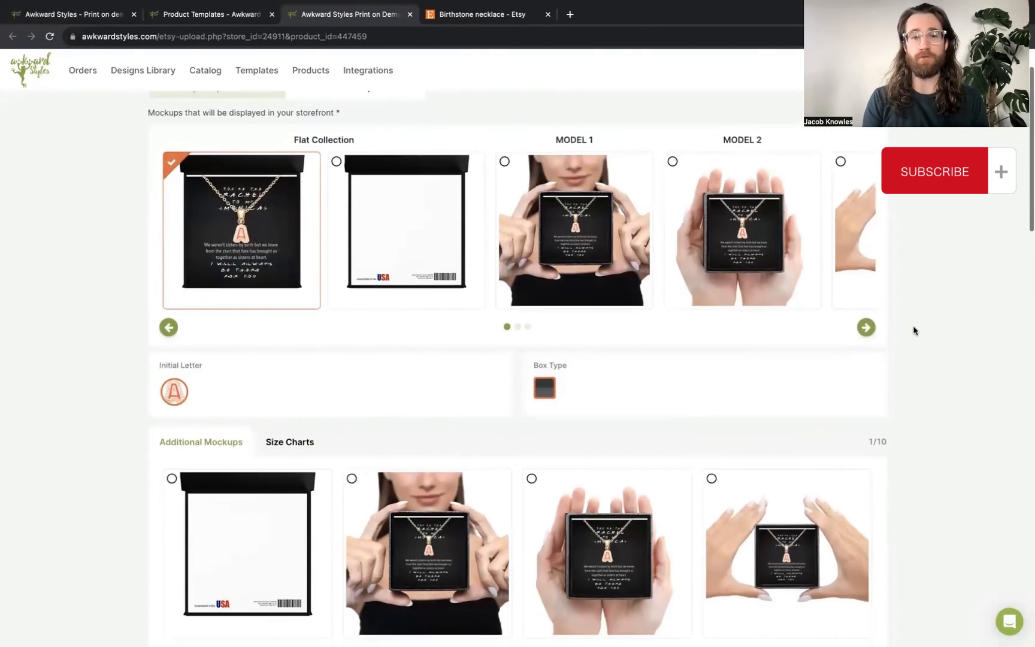
pyautogui.scroll(-3)
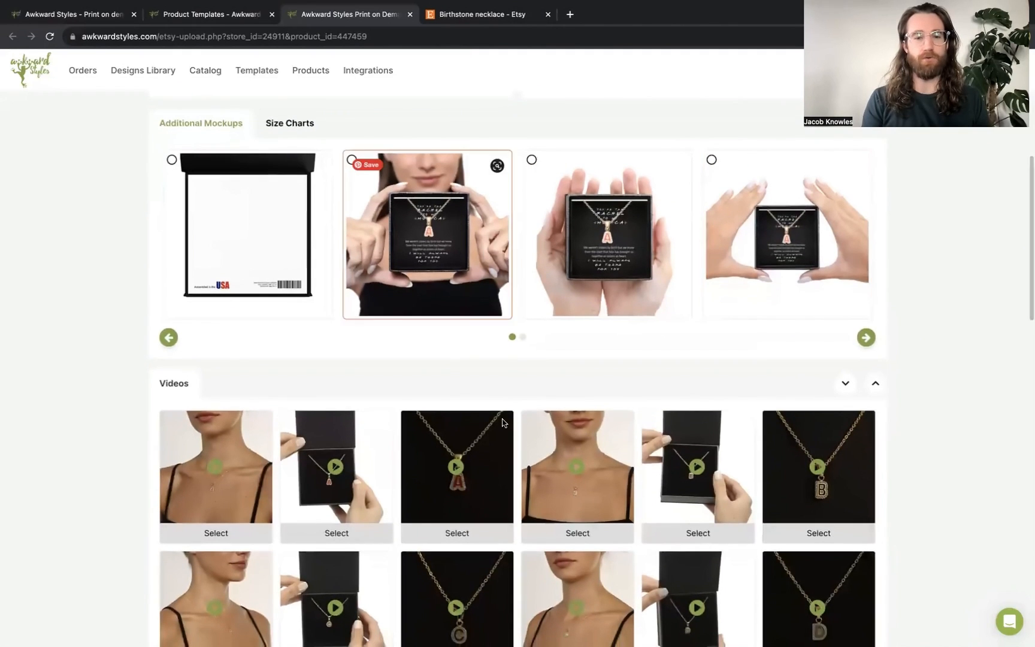
pyautogui.scroll(-3)
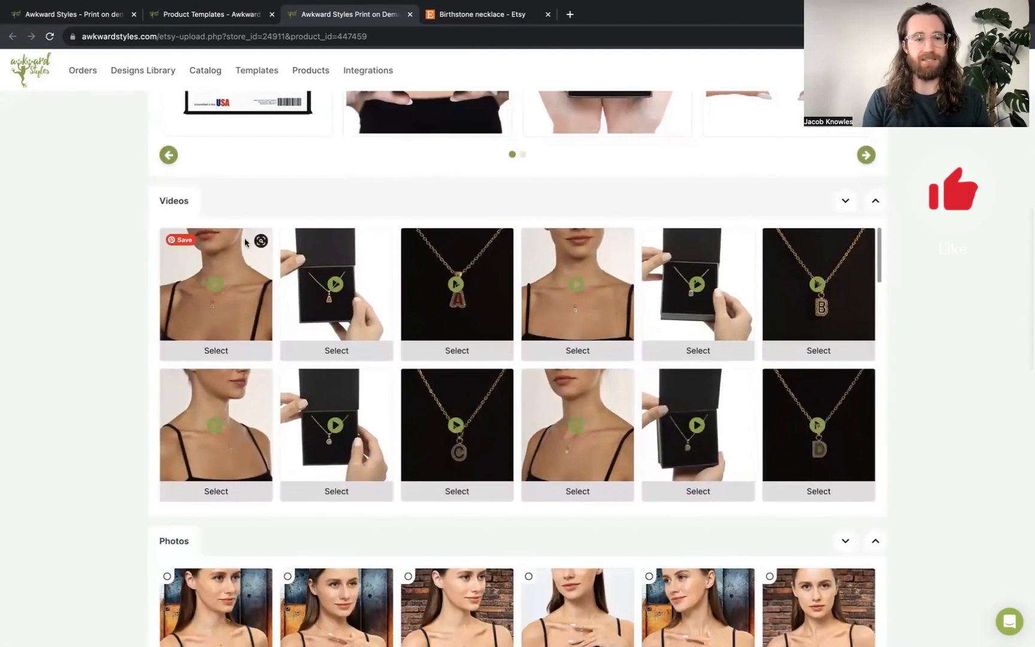
pyautogui.moveTo(127, 343)
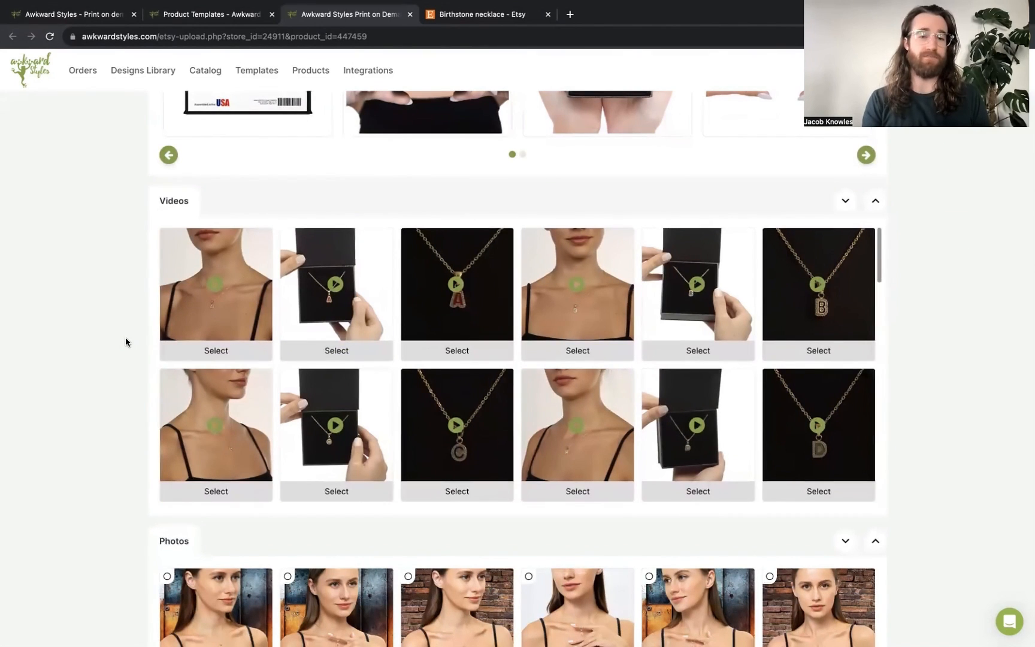
pyautogui.scroll(-3)
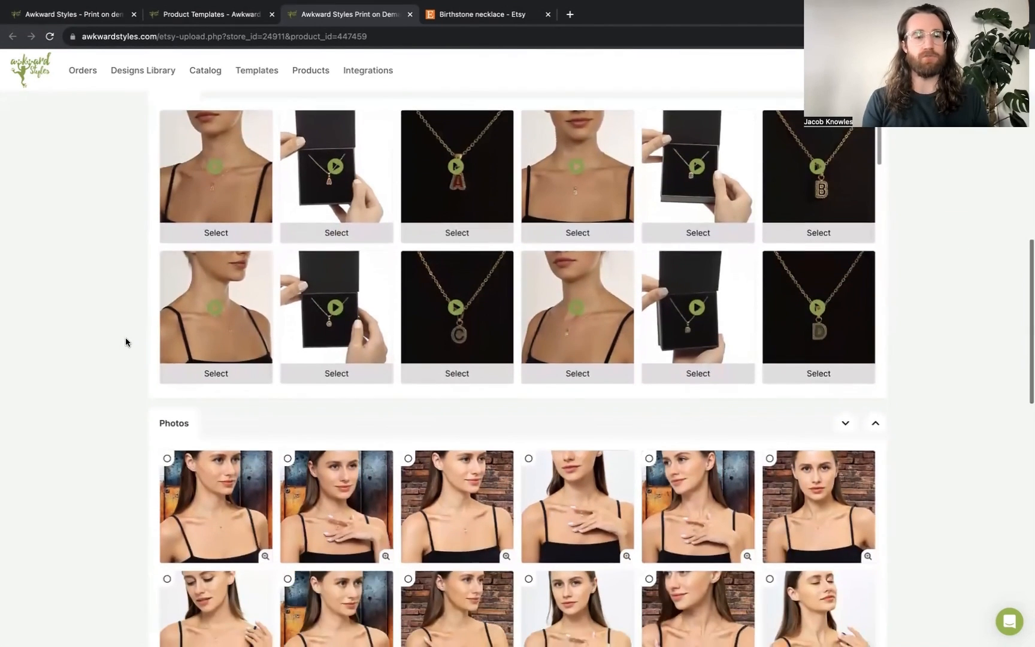
pyautogui.scroll(-3)
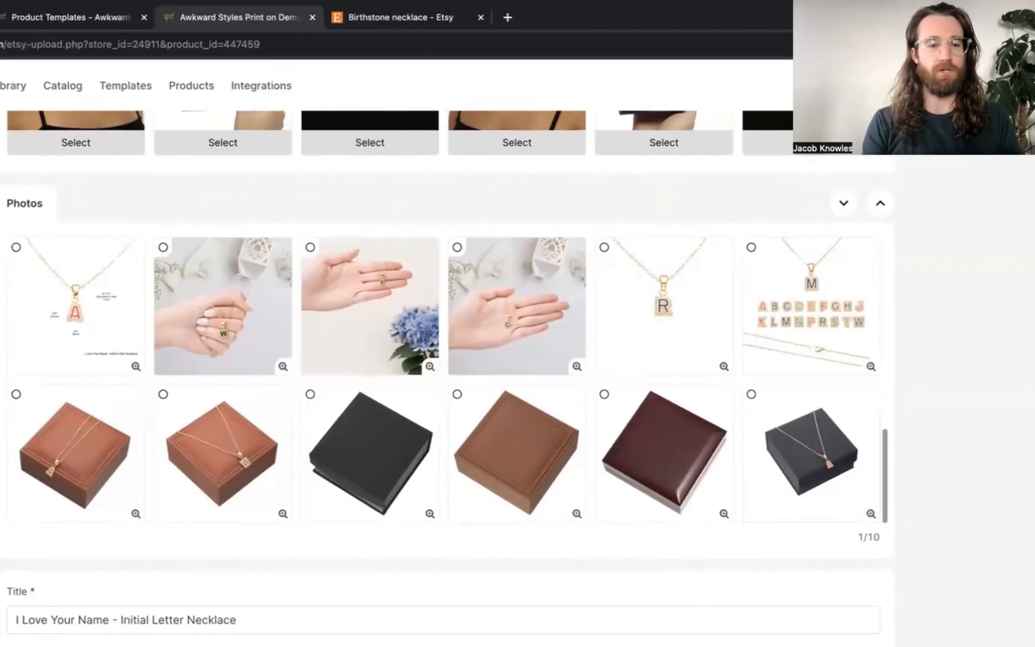
pyautogui.scroll(-3)
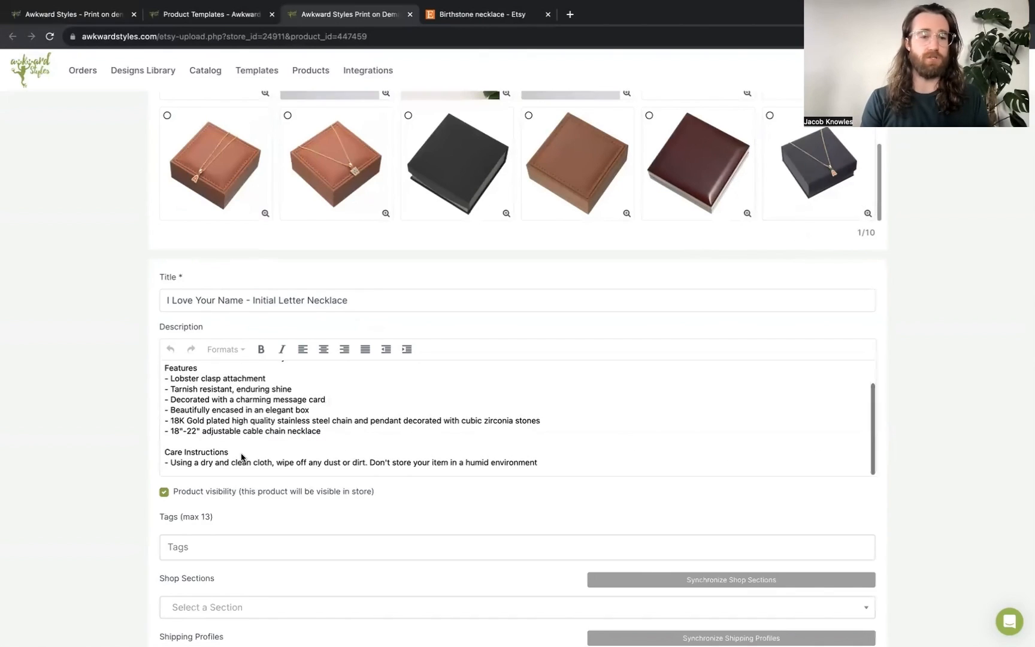
pyautogui.scroll(-3)
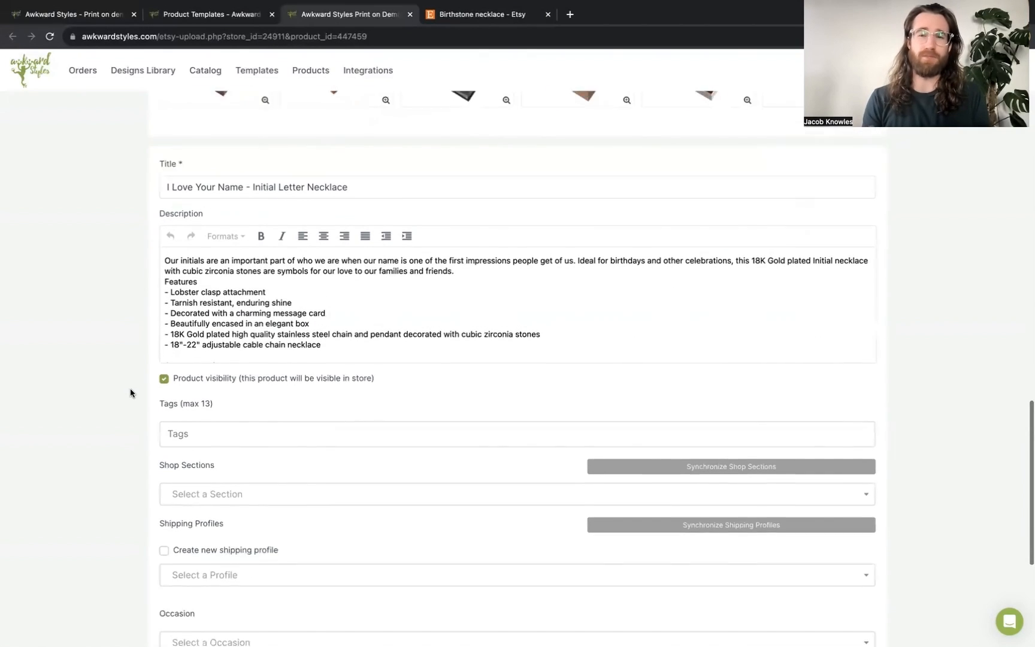
pyautogui.scroll(-3)
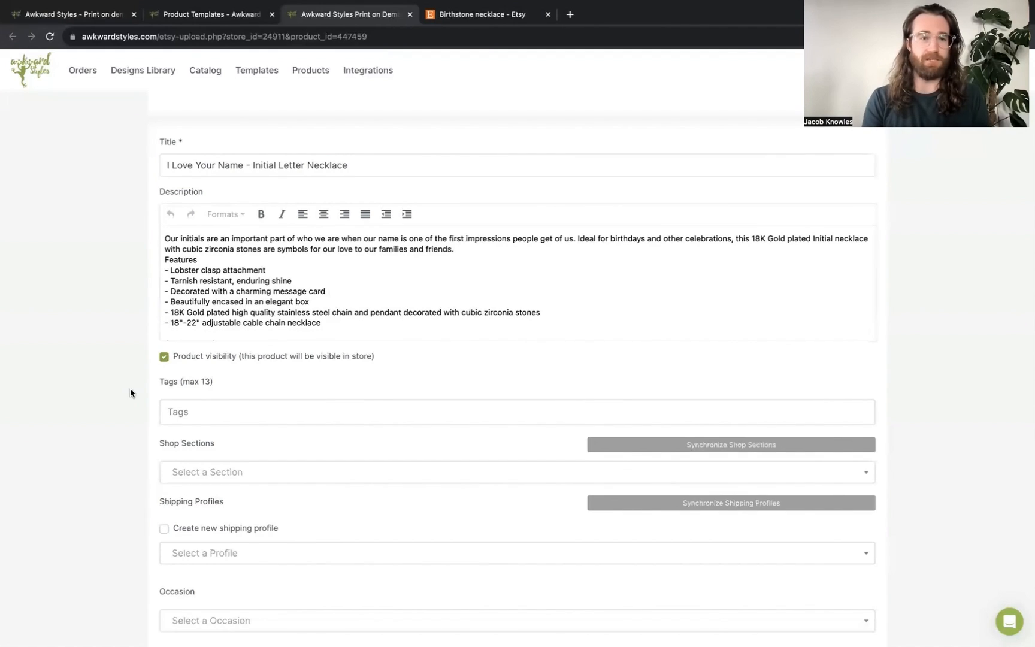
pyautogui.scroll(-3)
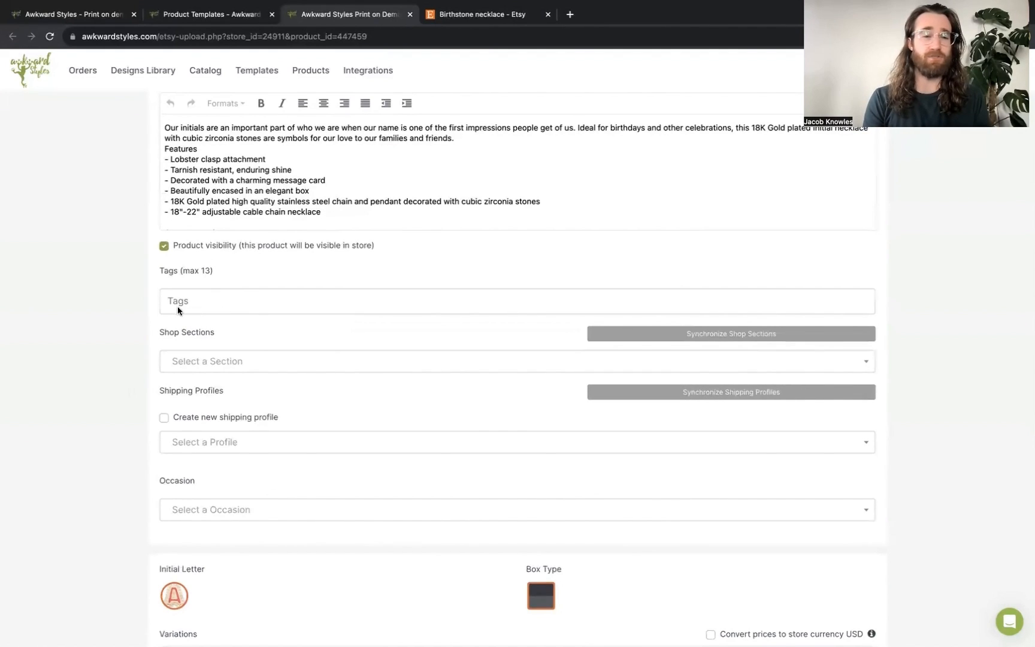
pyautogui.moveTo(259, 316)
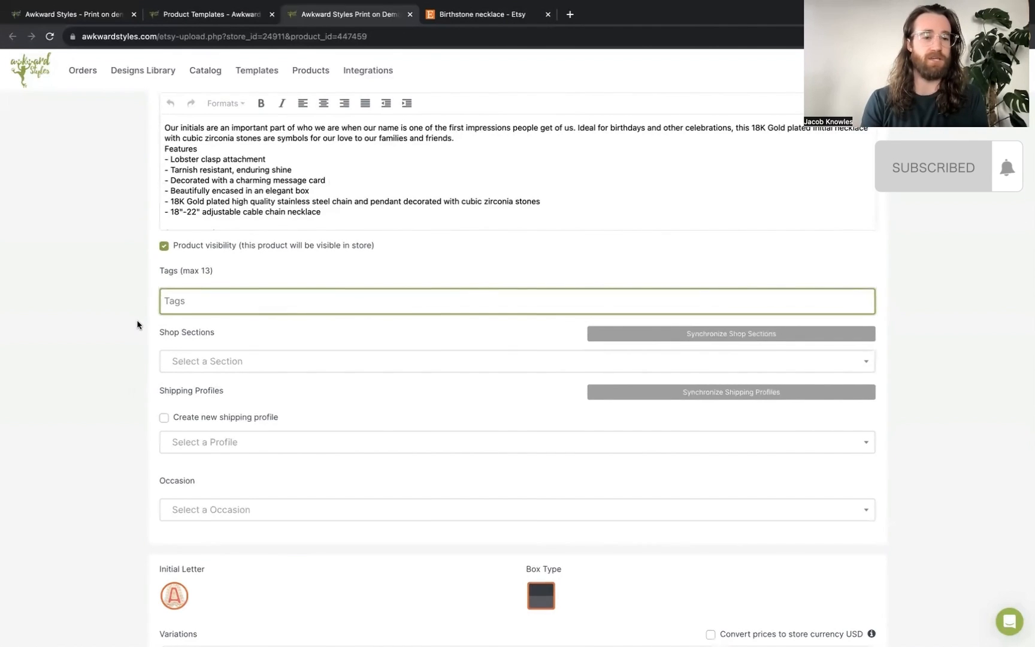
pyautogui.scroll(-3)
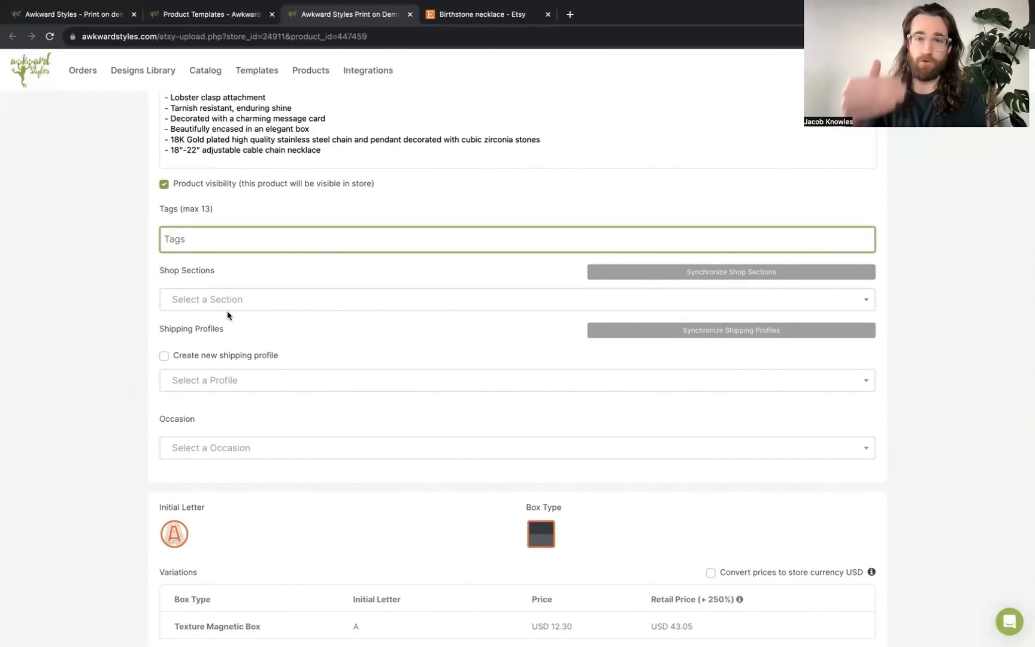
pyautogui.scroll(-3)
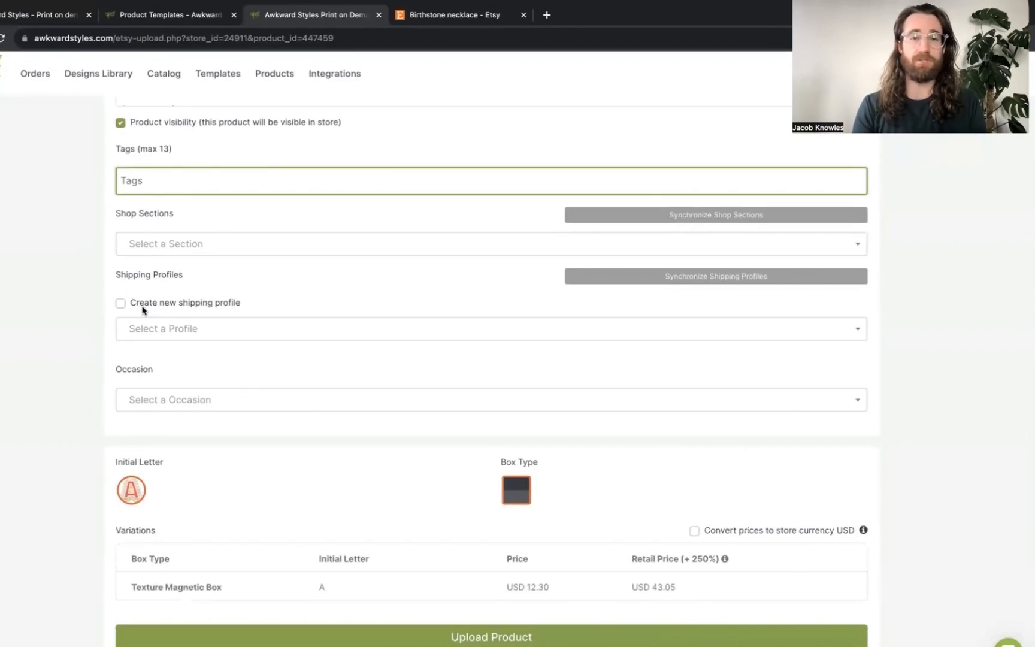
pyautogui.moveTo(189, 313)
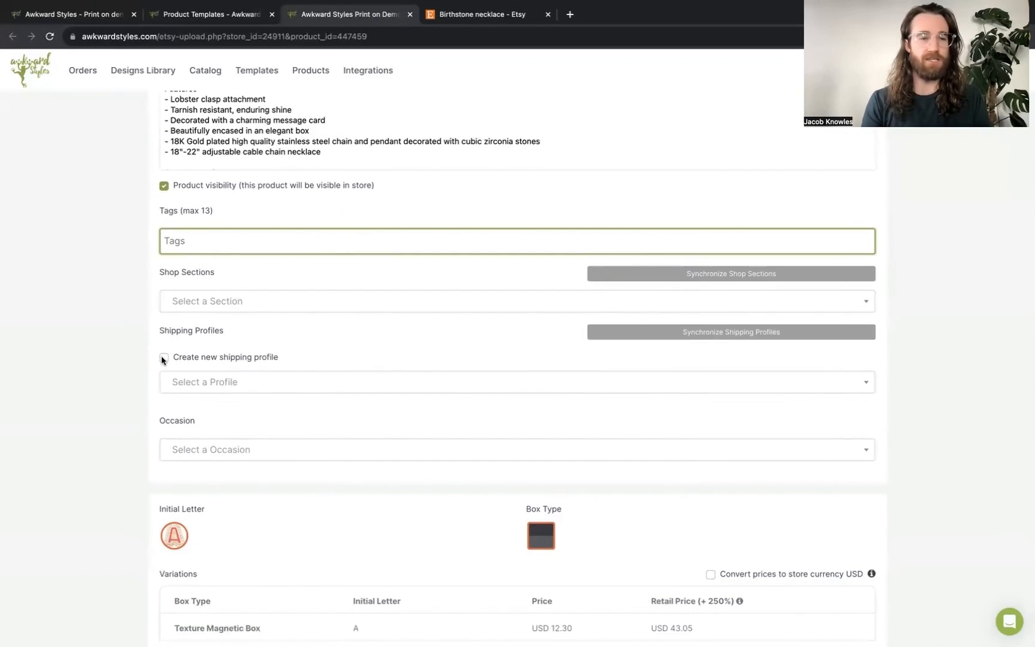
# Step: Create a new shipping profile using Jewelry Collection NEC-9354 rates and review the rate table
pyautogui.click(164, 356)
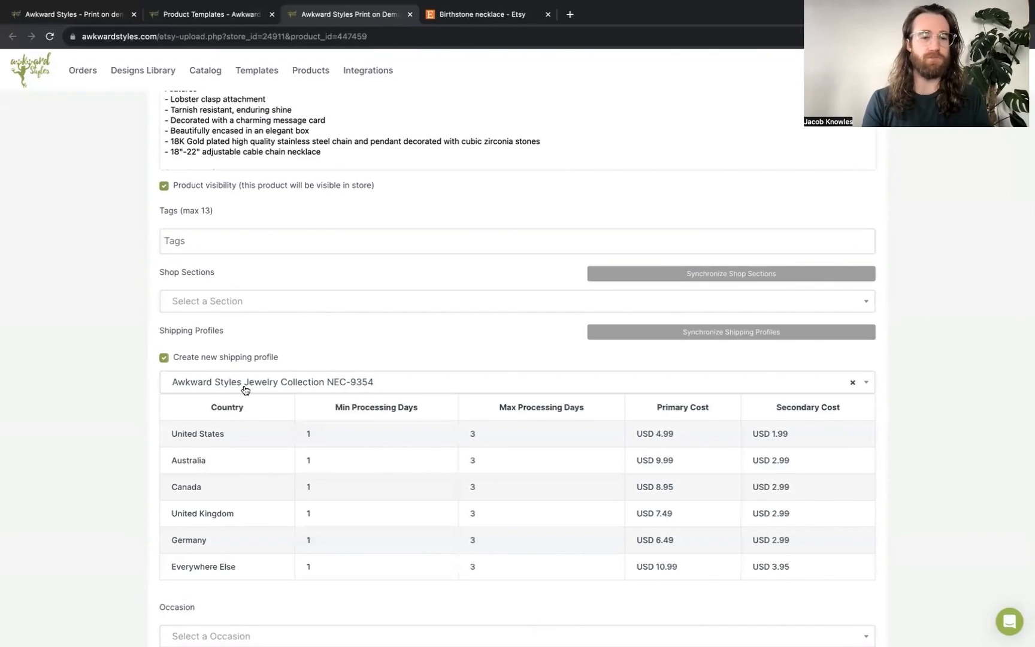
pyautogui.scroll(-3)
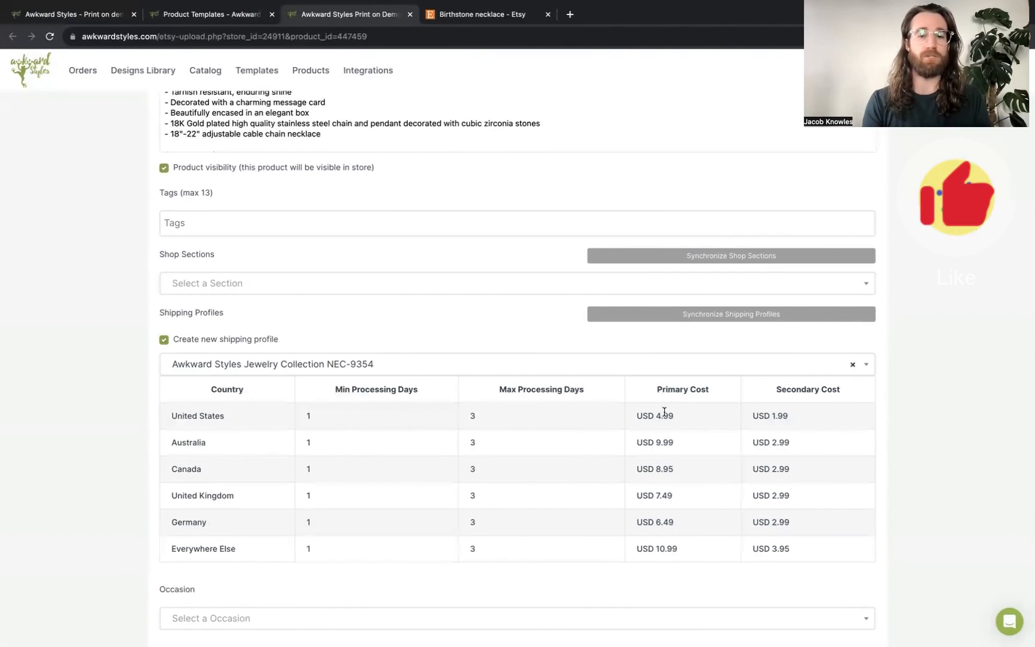
pyautogui.moveTo(676, 422)
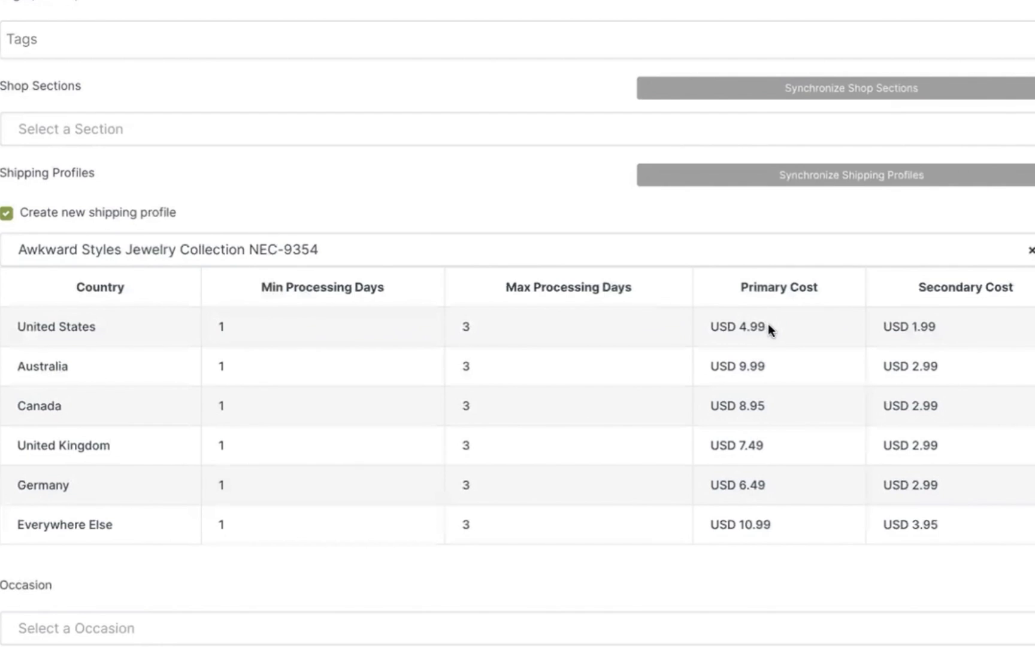
pyautogui.moveTo(790, 338)
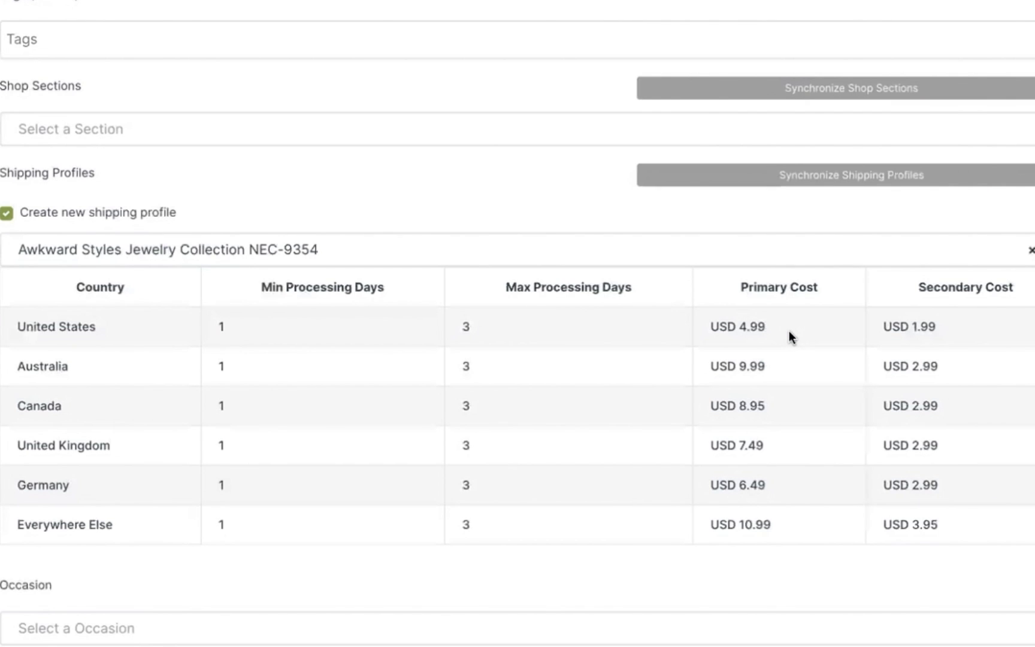
pyautogui.moveTo(757, 388)
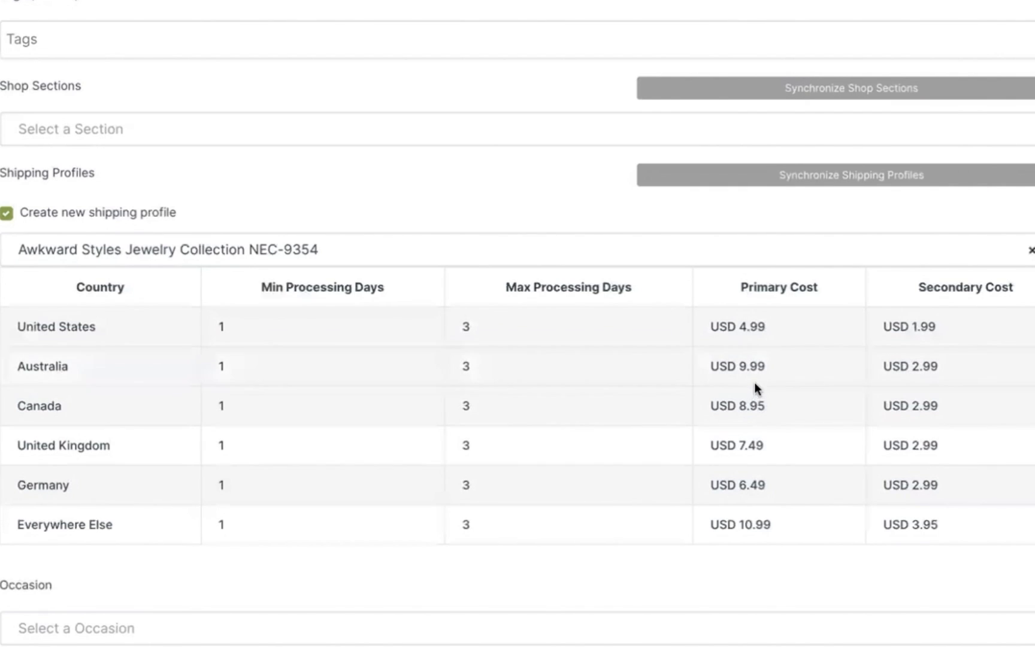
pyautogui.scroll(-3)
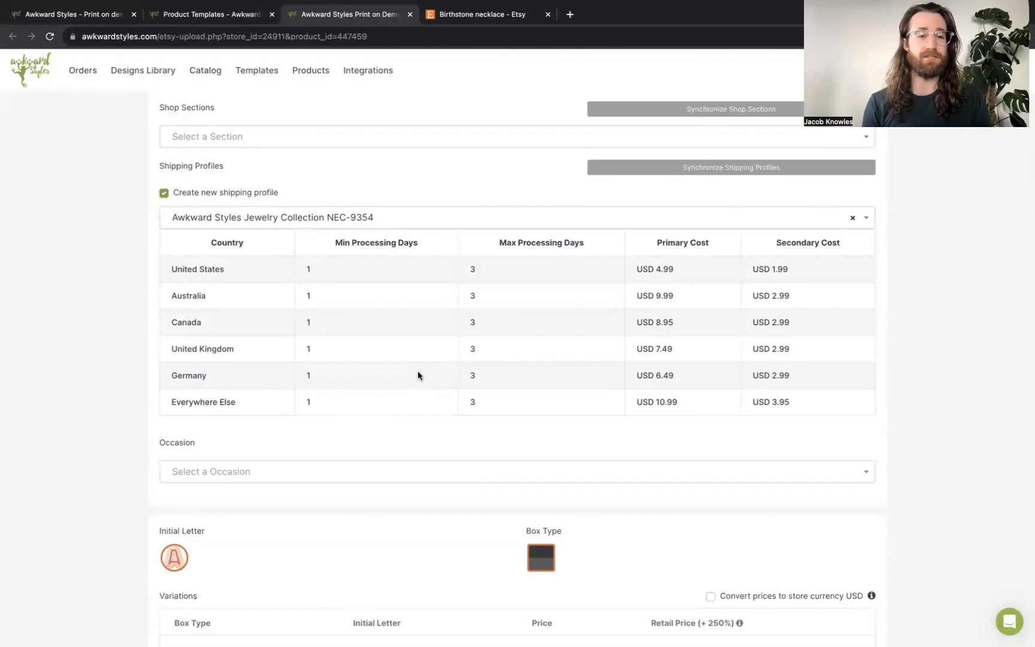
pyautogui.scroll(-3)
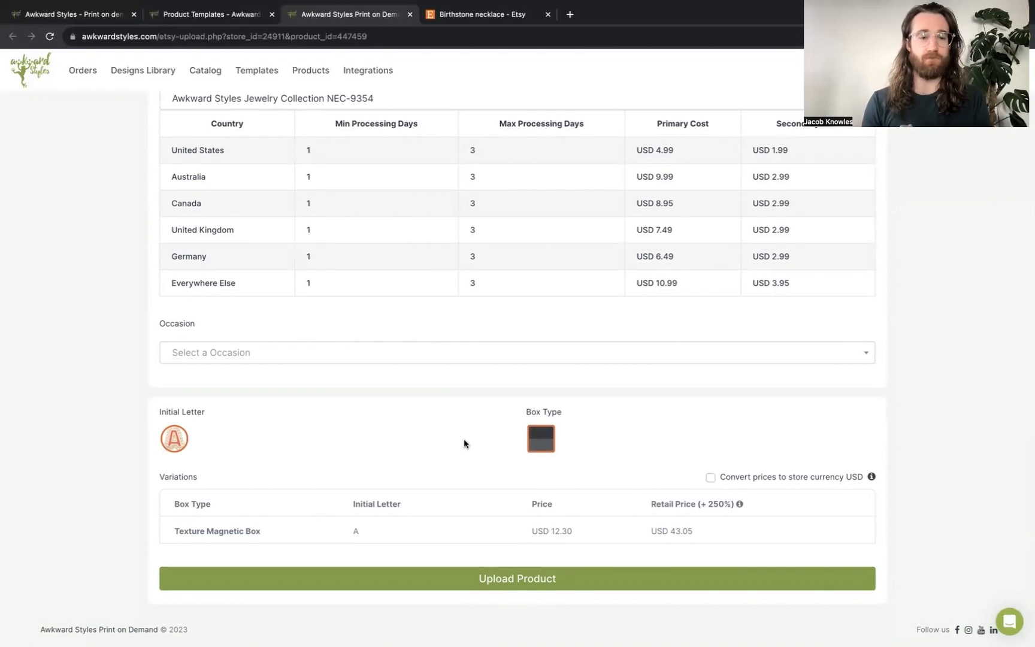
pyautogui.moveTo(232, 84)
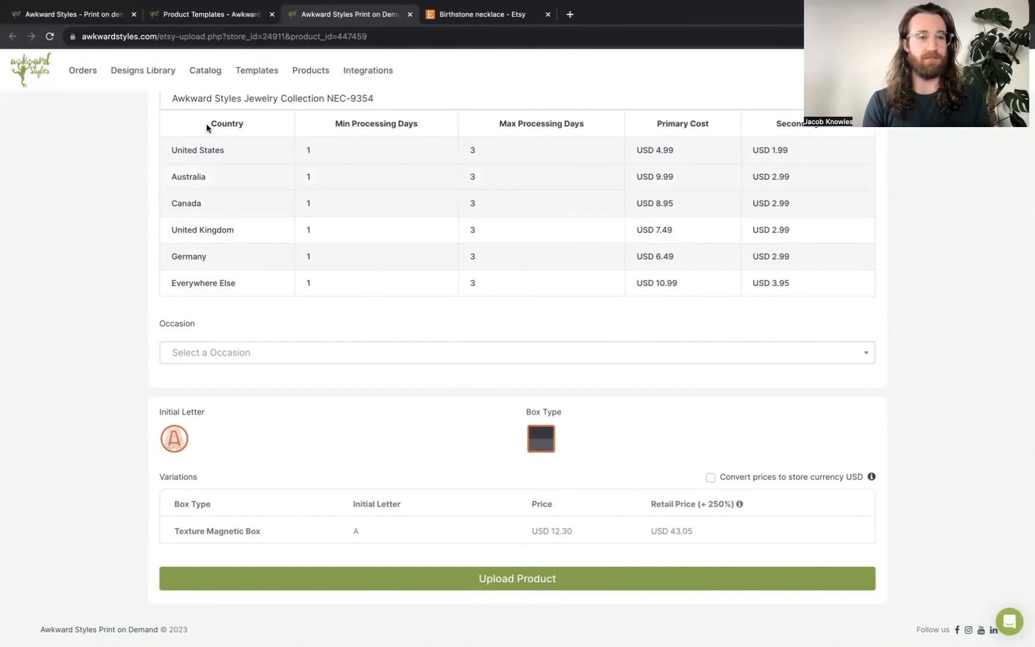
# Step: Show the store integrations page, then return to the Etsy birthstone necklace search tab
pyautogui.click(367, 69)
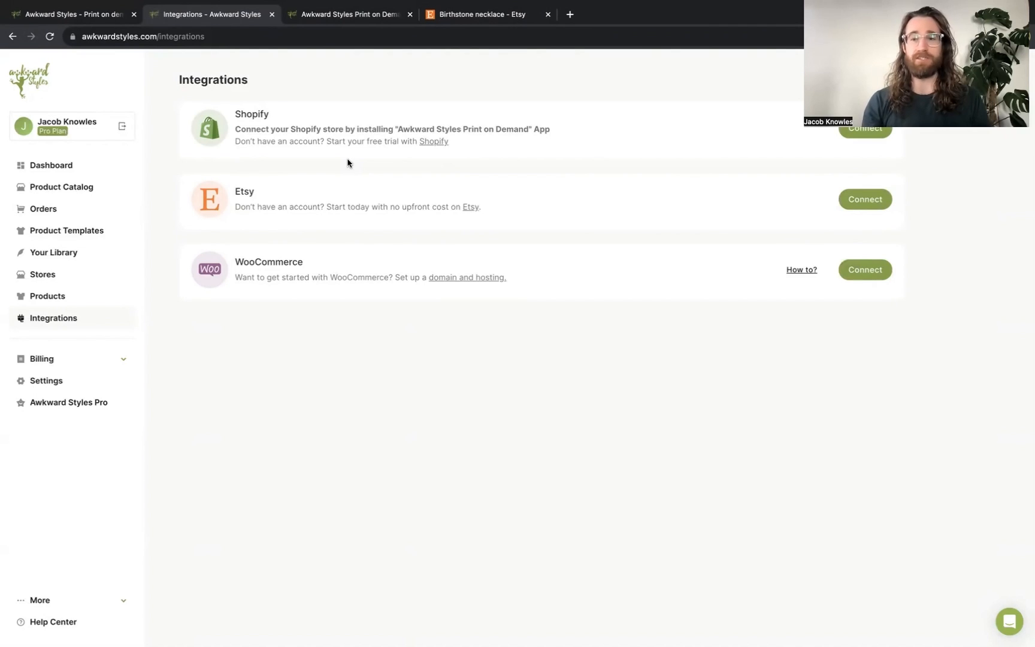
pyautogui.moveTo(935, 331)
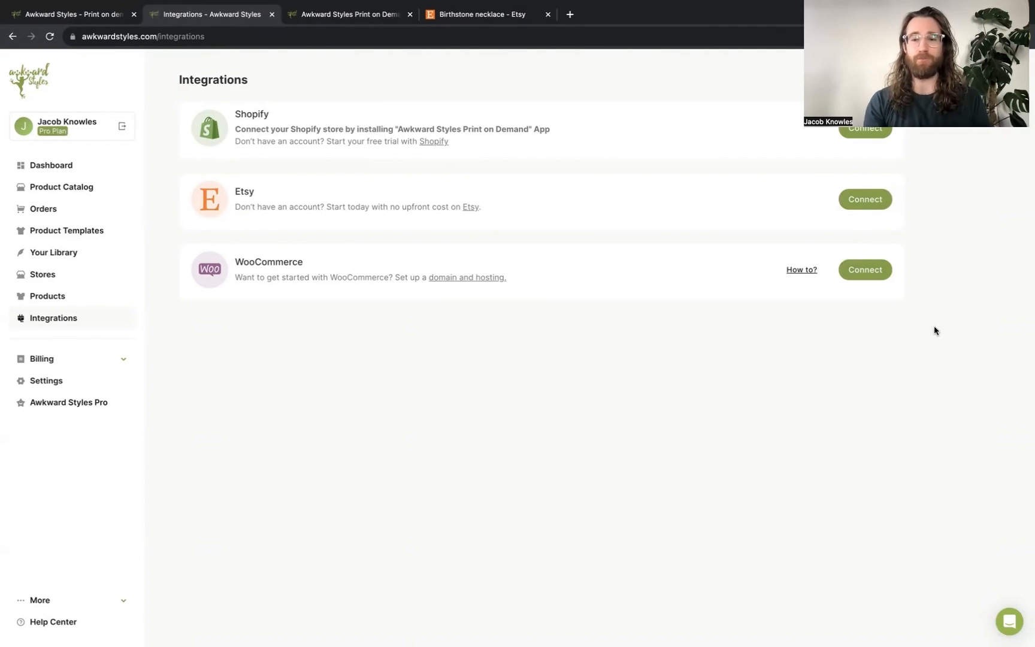
pyautogui.moveTo(749, 143)
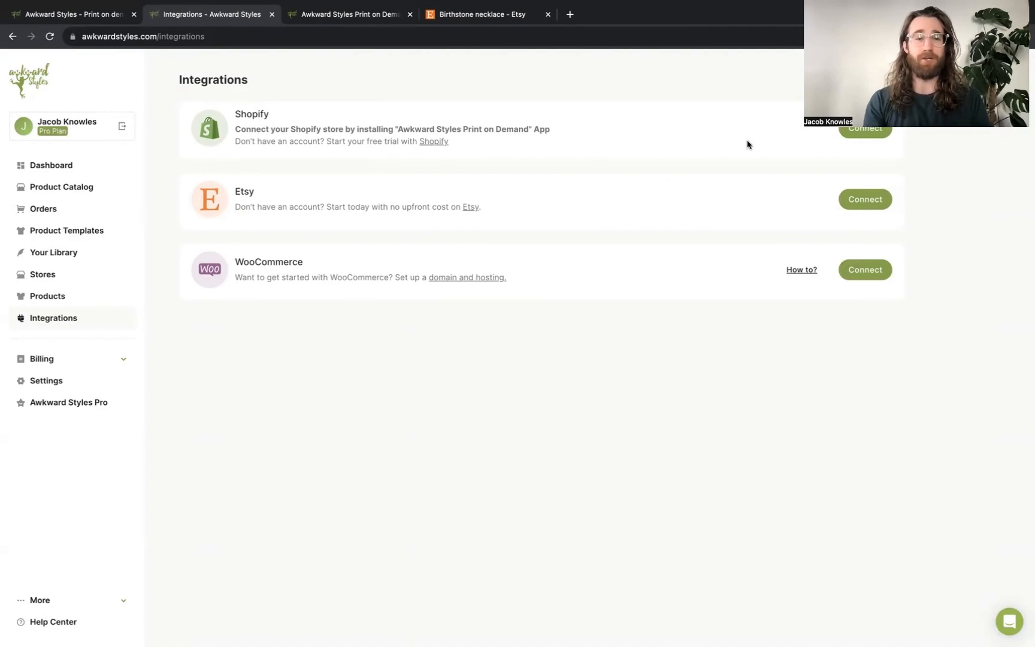
pyautogui.moveTo(403, 148)
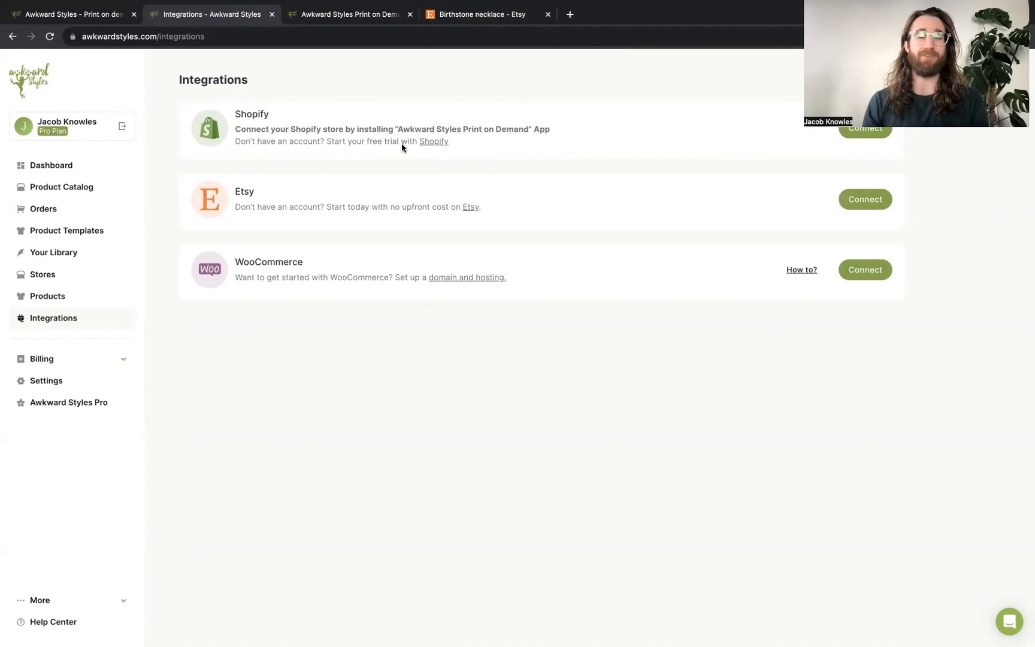
pyautogui.moveTo(471, 210)
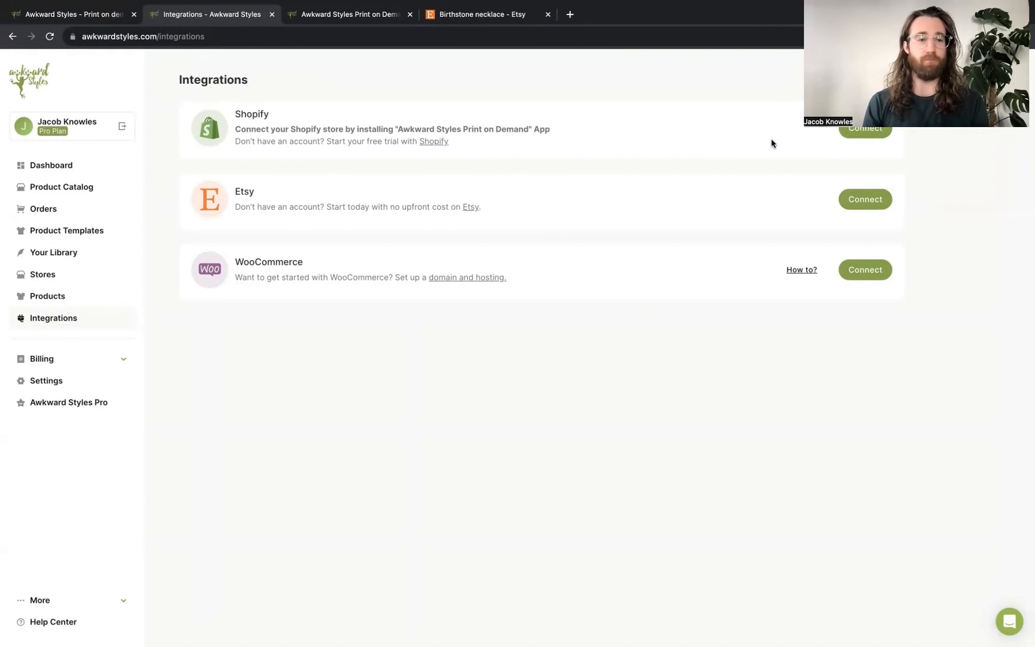
pyautogui.moveTo(16, 258)
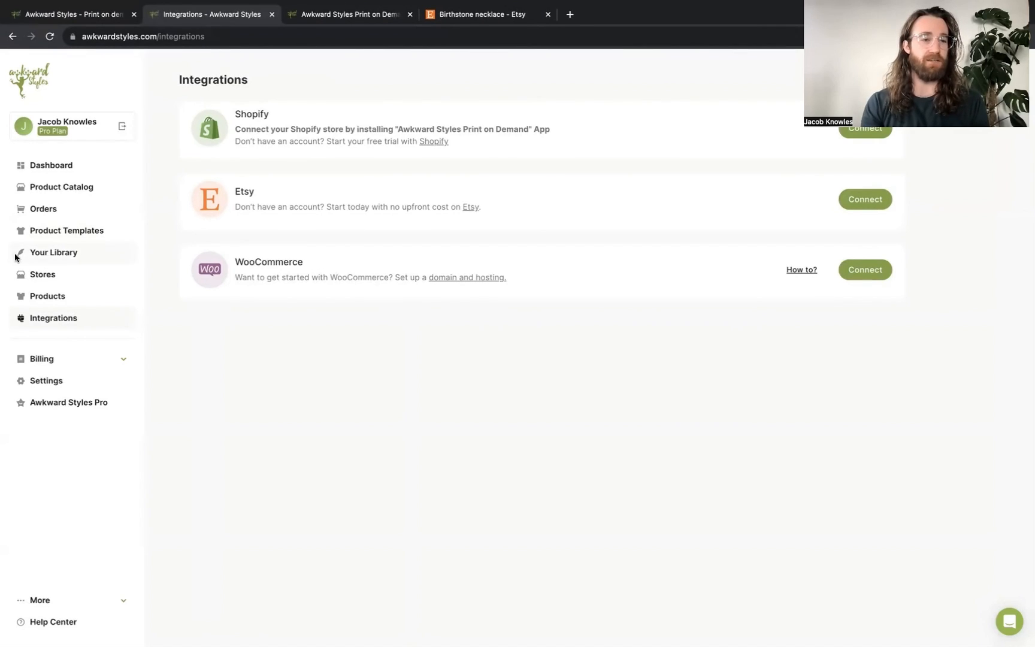
pyautogui.moveTo(607, 357)
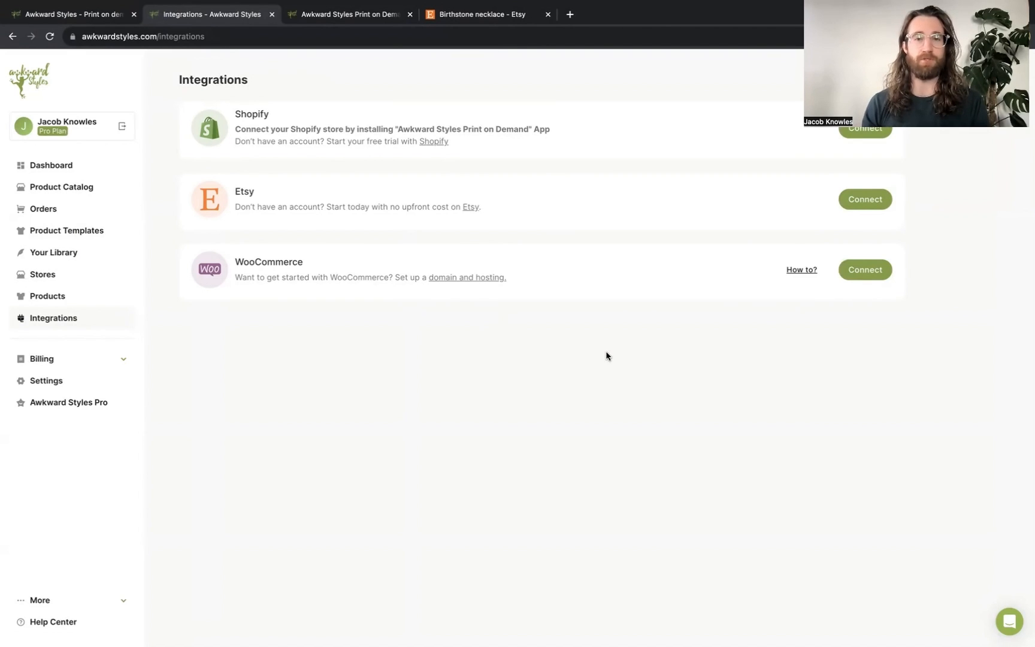
pyautogui.click(487, 14)
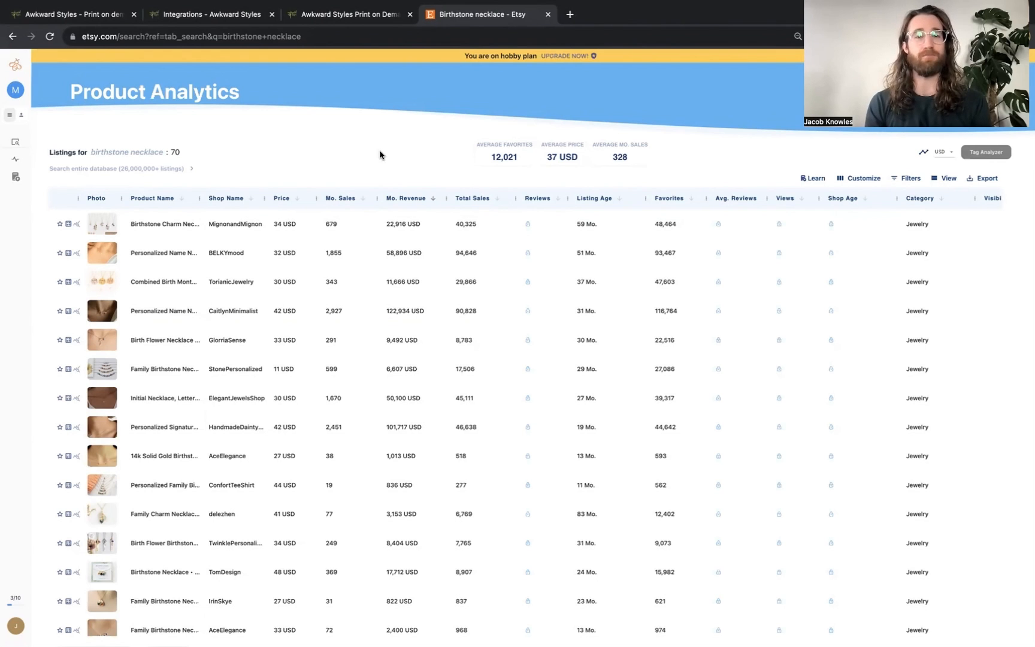